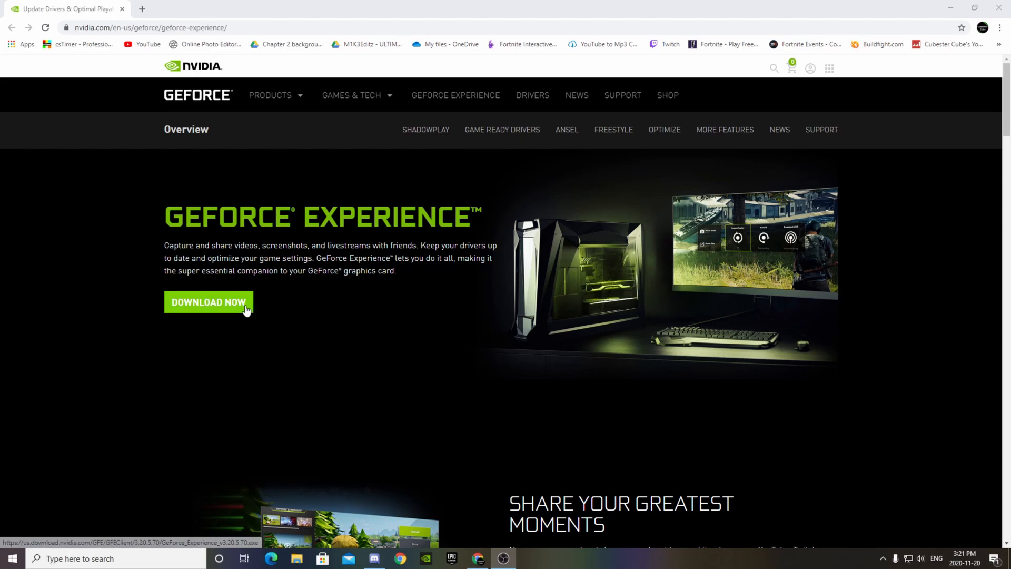
# Step: Download the GeForce Experience installer from NVIDIA's page and launch it from Chrome's downloads
pyautogui.click(209, 302)
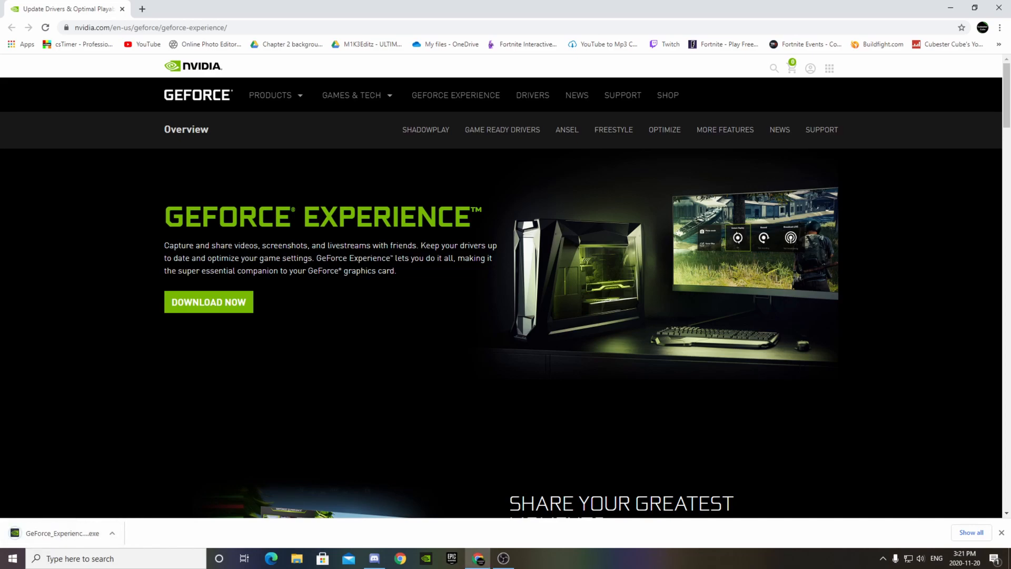
pyautogui.click(61, 532)
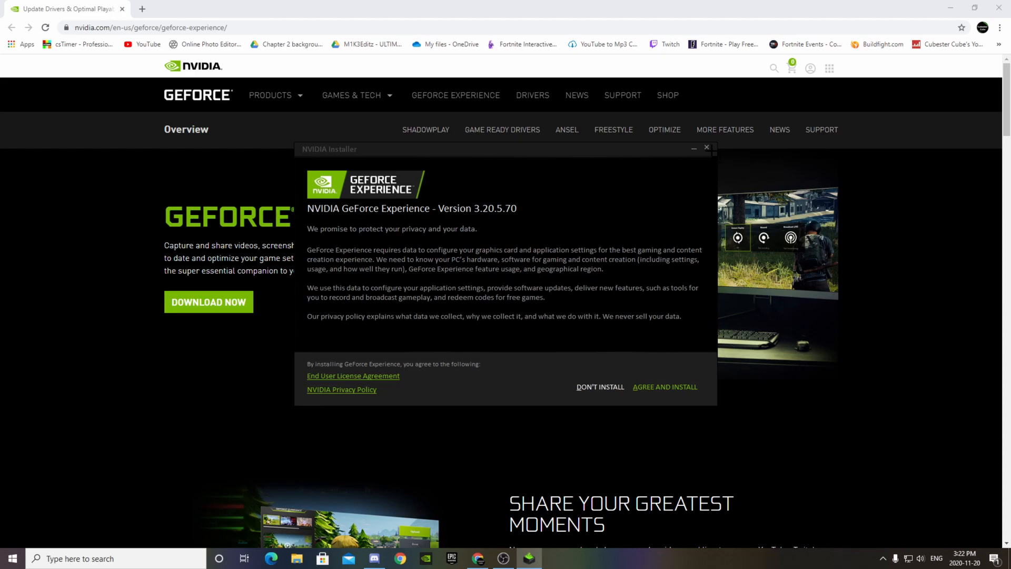
# Step: Accept the agreement to install, review the available Game Ready Driver, and return to the games library
pyautogui.click(664, 387)
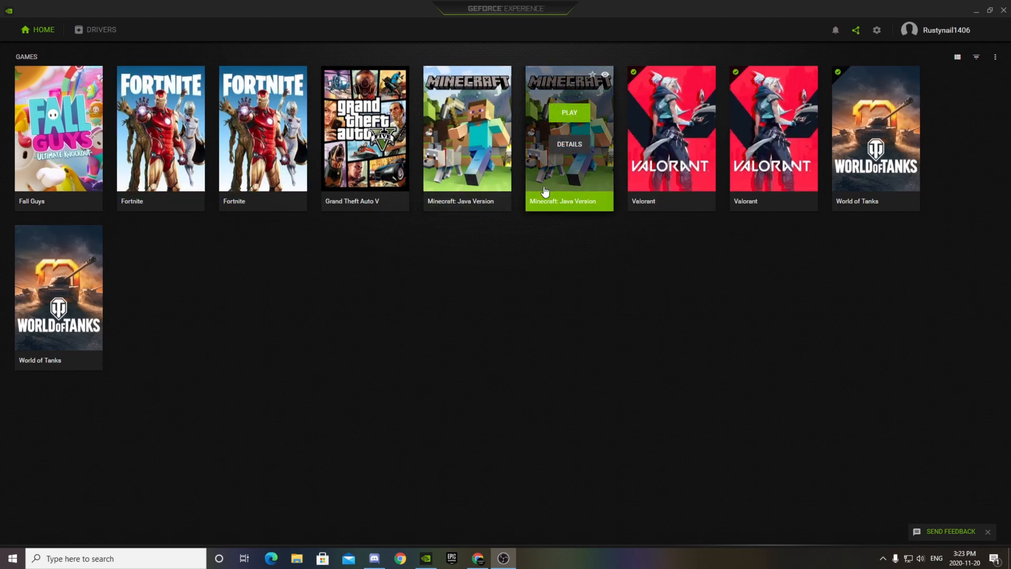
pyautogui.moveTo(62, 37)
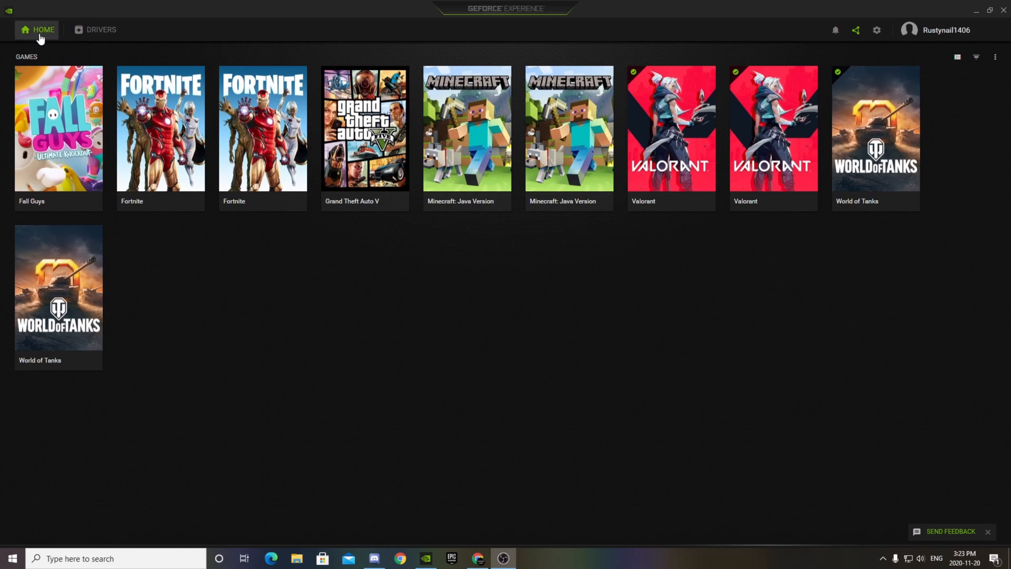
pyautogui.click(100, 30)
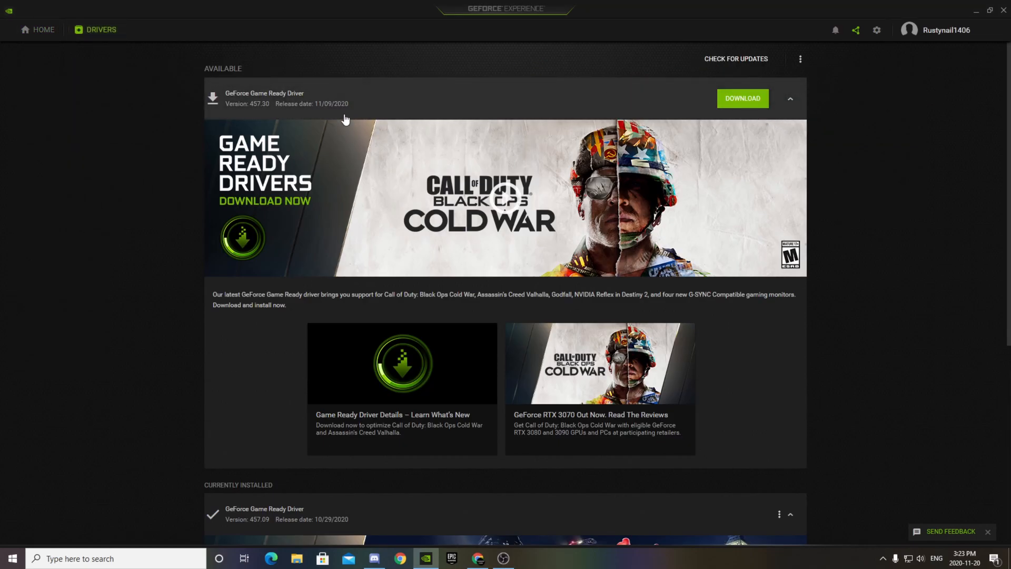
pyautogui.moveTo(731, 106)
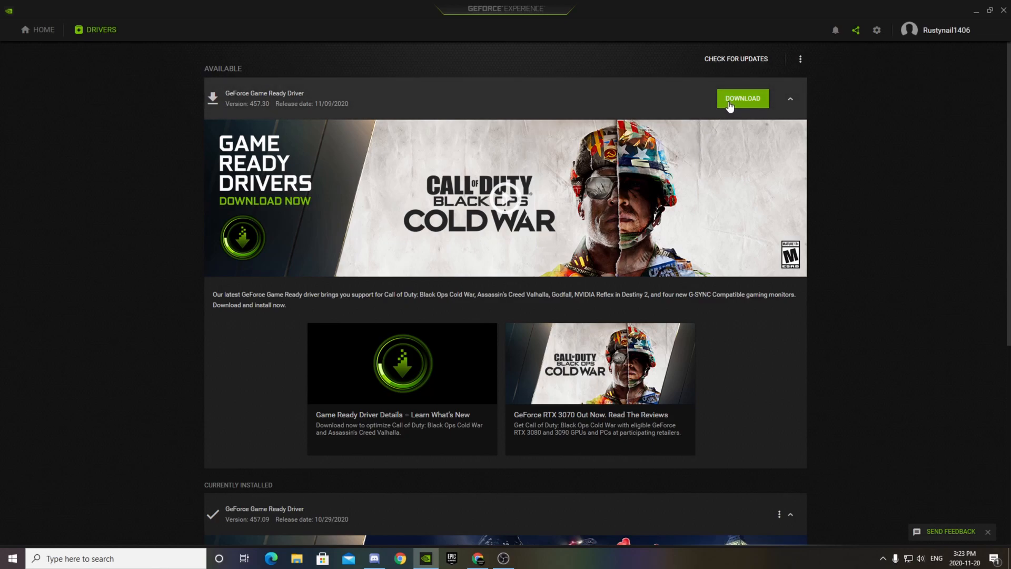
pyautogui.scroll(-3)
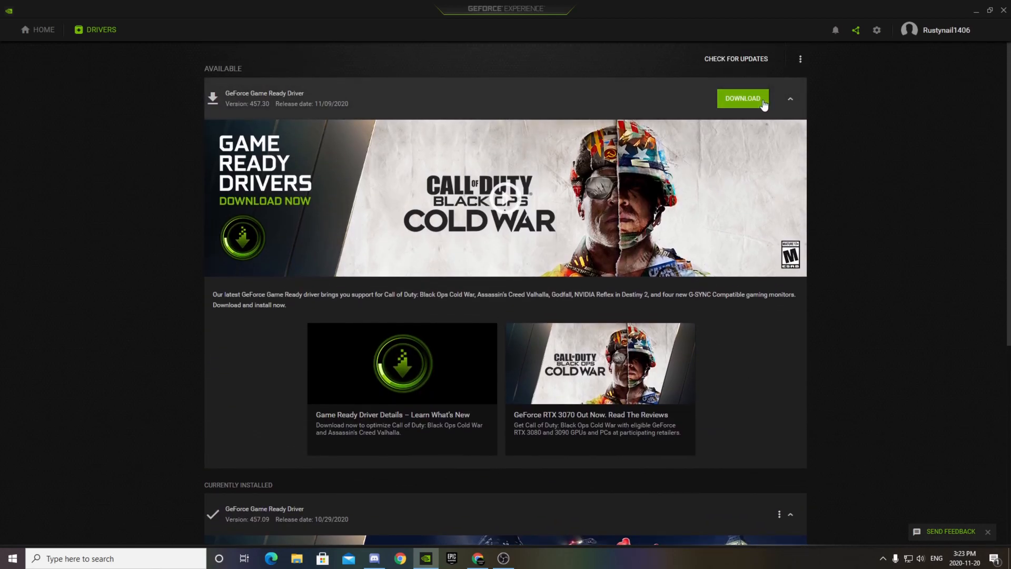
pyautogui.moveTo(756, 108)
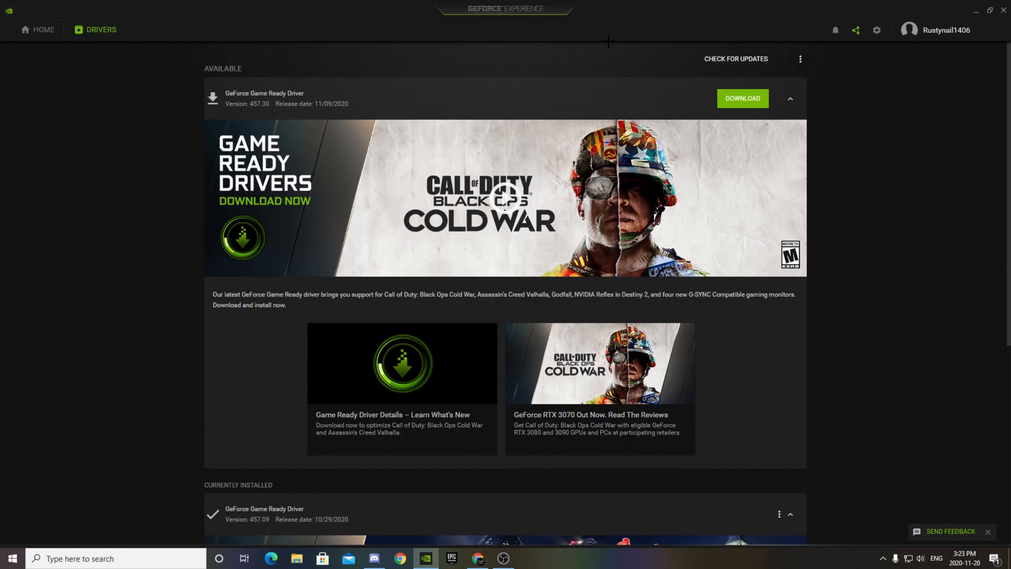
pyautogui.click(43, 30)
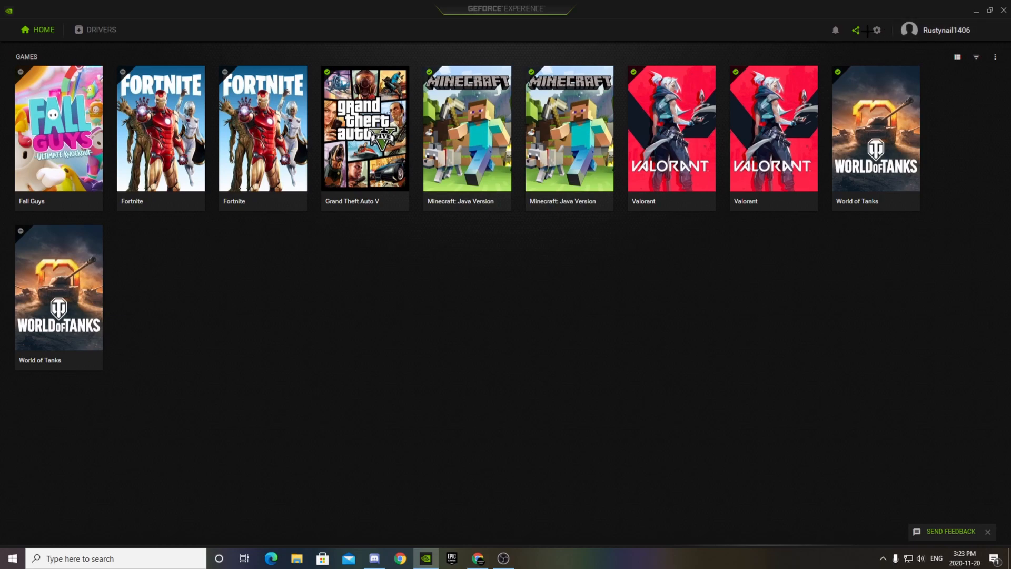
# Step: Re-enable the In-Game Overlay switch in Settings and bring up the overlay with Alt+Z
pyautogui.click(876, 30)
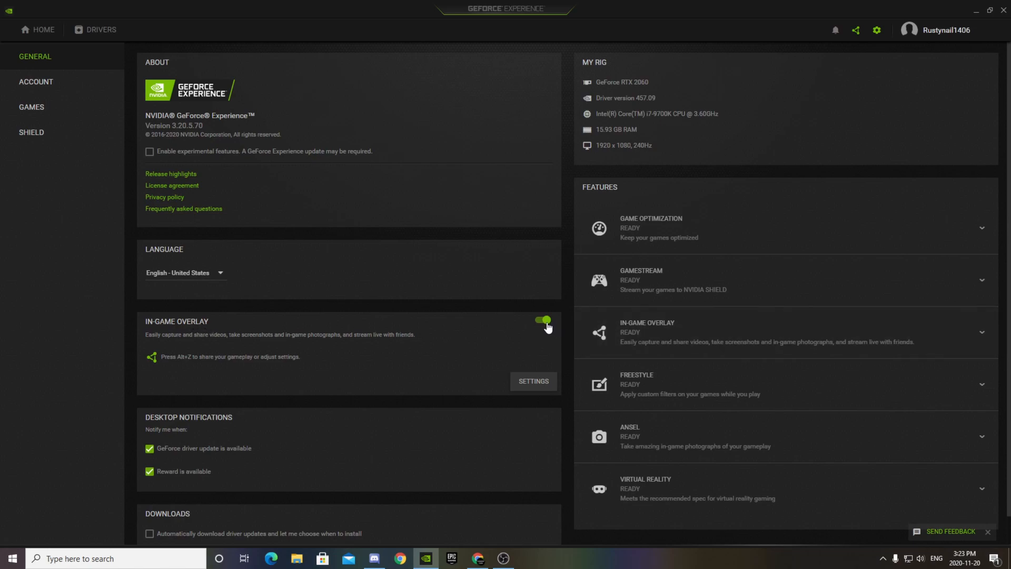
pyautogui.click(546, 332)
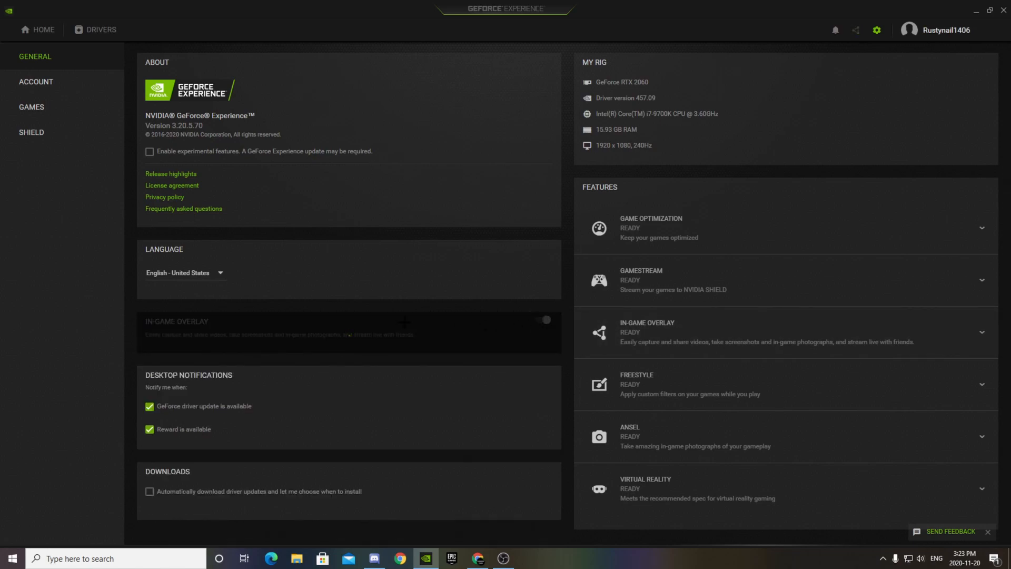
pyautogui.click(545, 334)
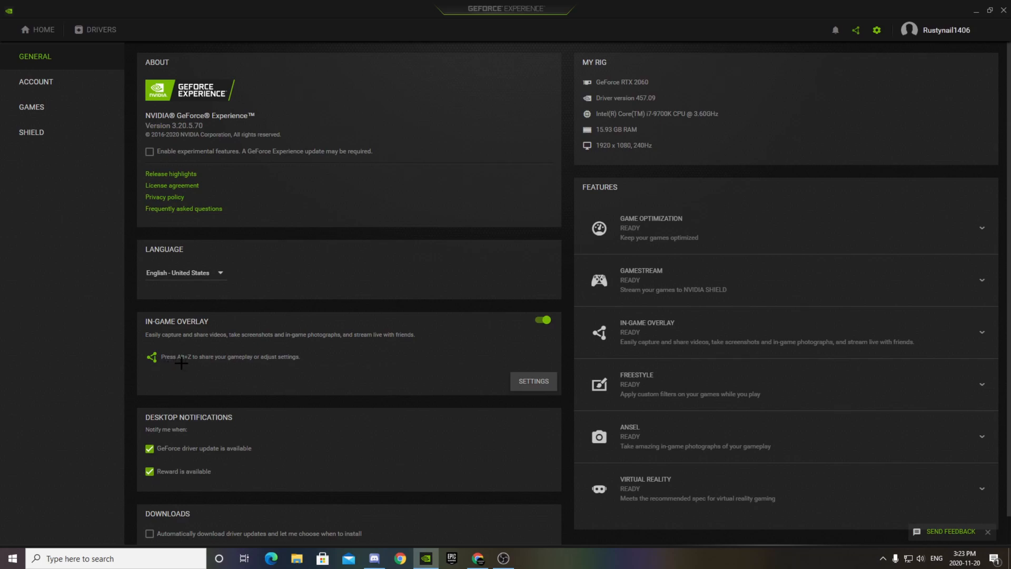
pyautogui.moveTo(227, 356)
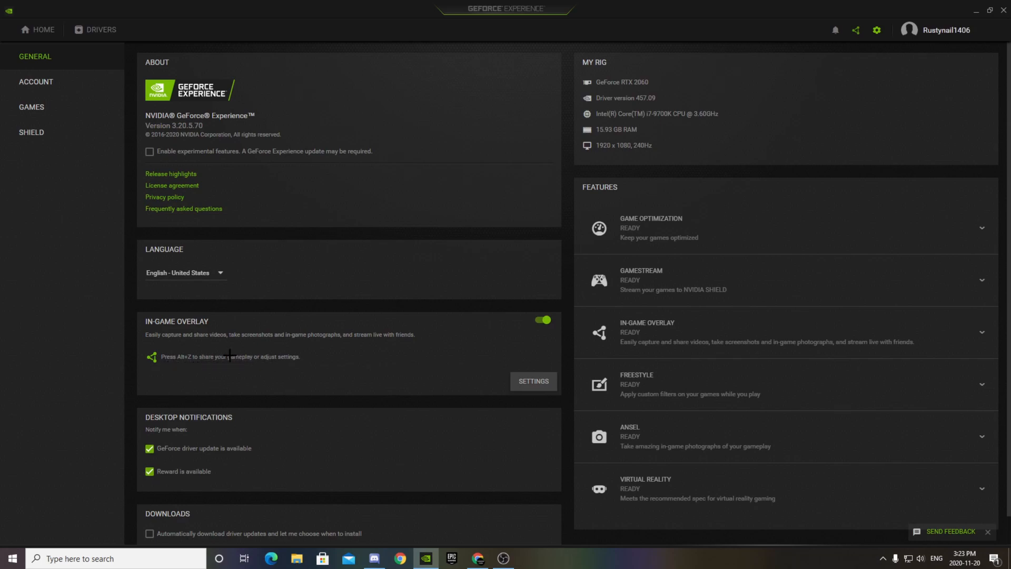
pyautogui.moveTo(309, 349)
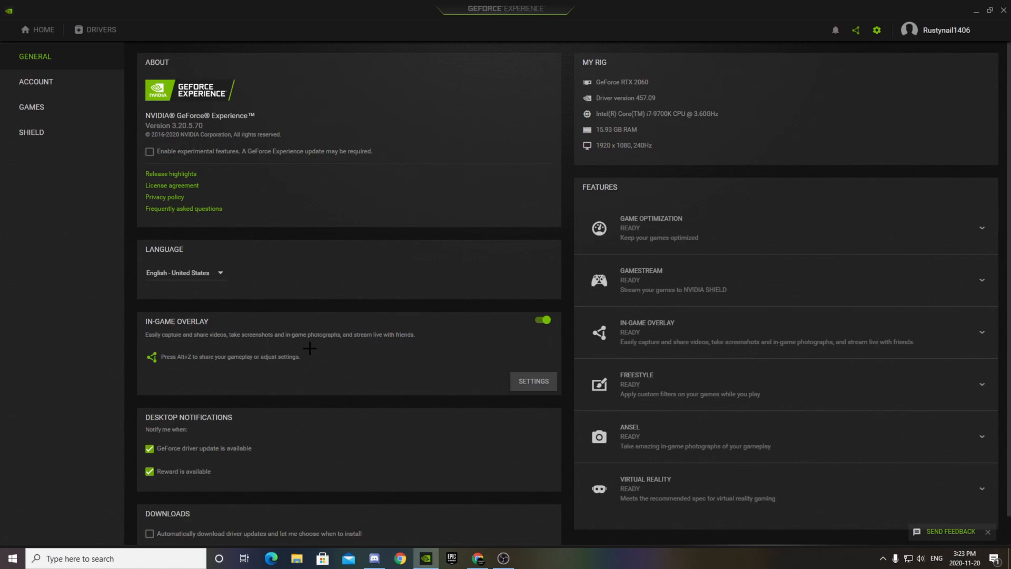
pyautogui.press('alt+z')
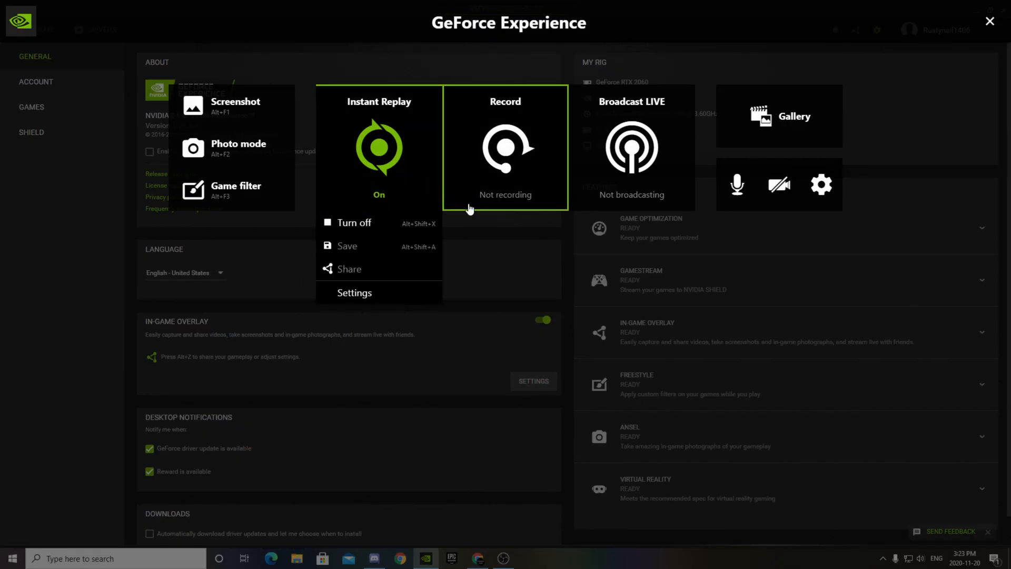
# Step: Review the Recordings folder paths (temporary files and videos on D:\Videos) in the overlay settings
pyautogui.click(354, 223)
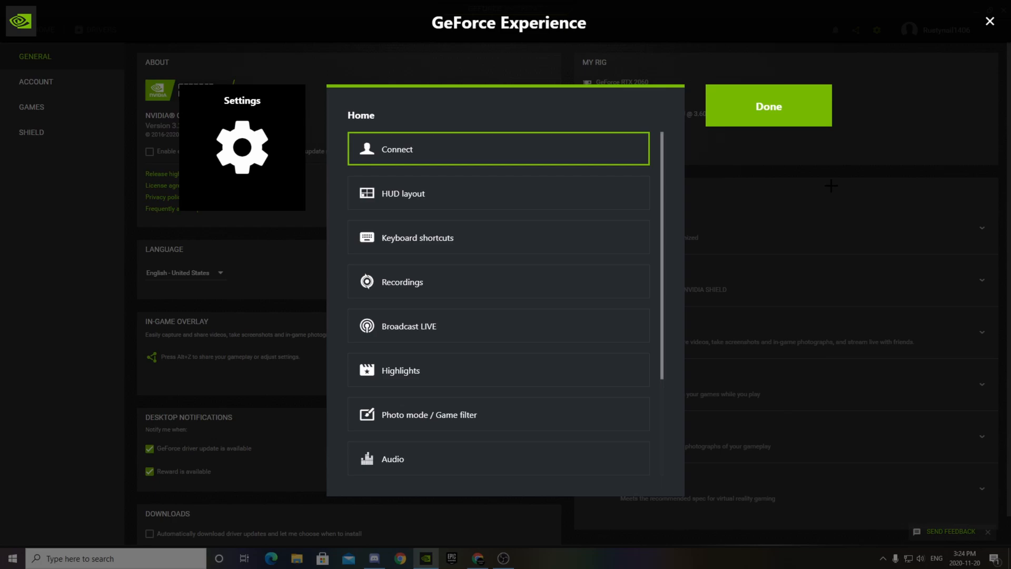
pyautogui.scroll(-3)
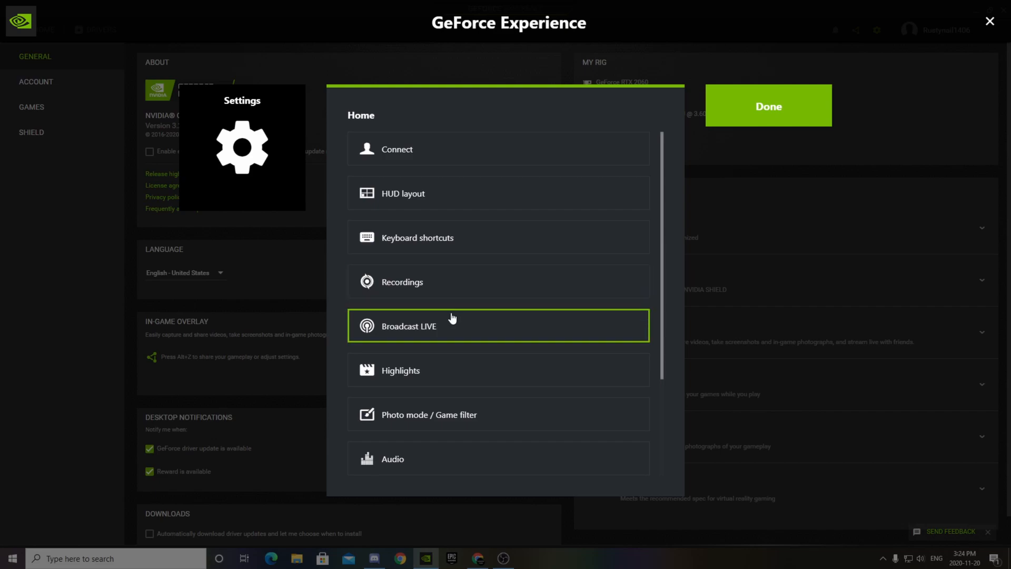
pyautogui.scroll(-3)
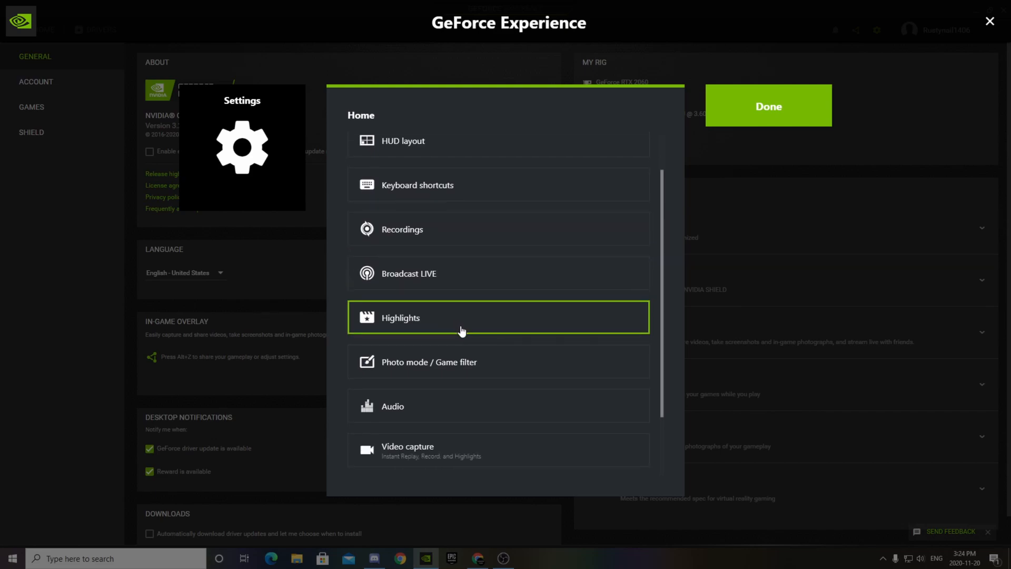
pyautogui.scroll(-3)
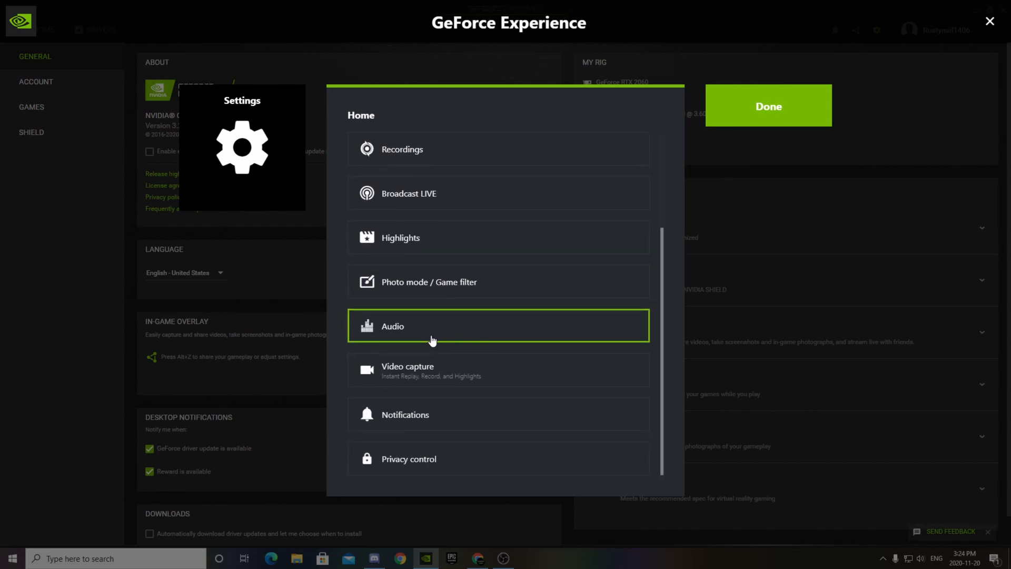
pyautogui.moveTo(493, 353)
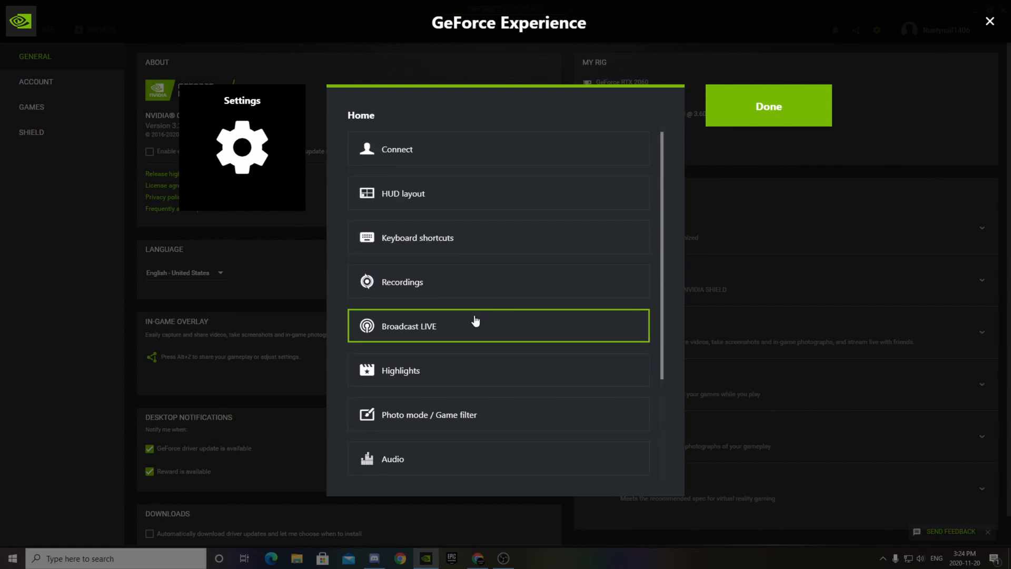
pyautogui.moveTo(473, 318)
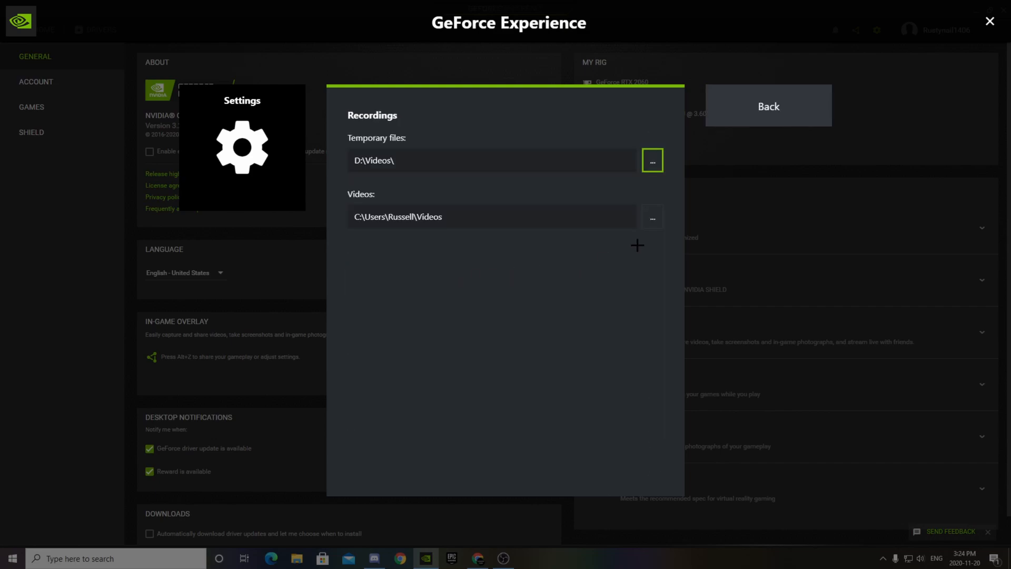
pyautogui.moveTo(495, 222)
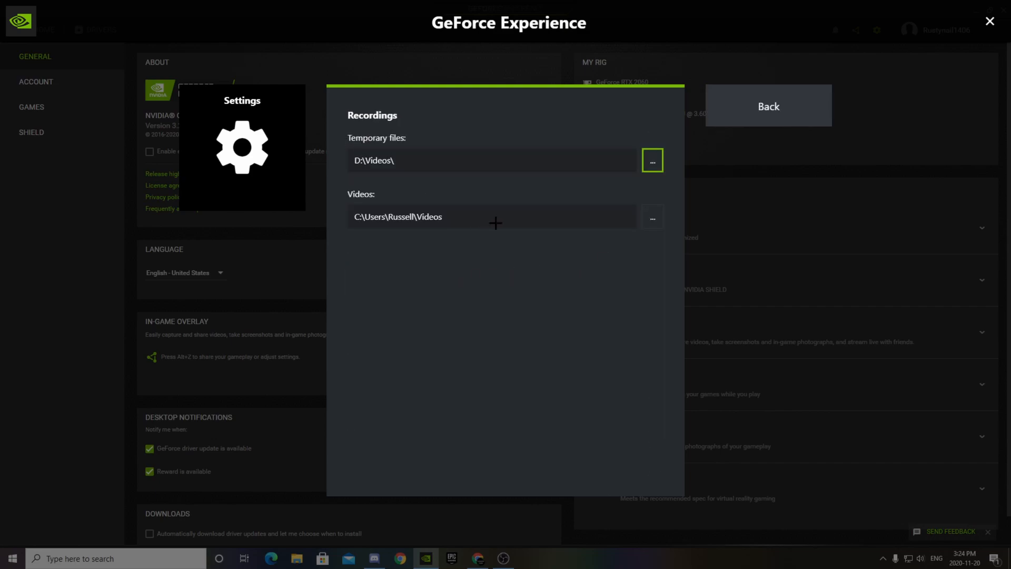
pyautogui.moveTo(770, 114)
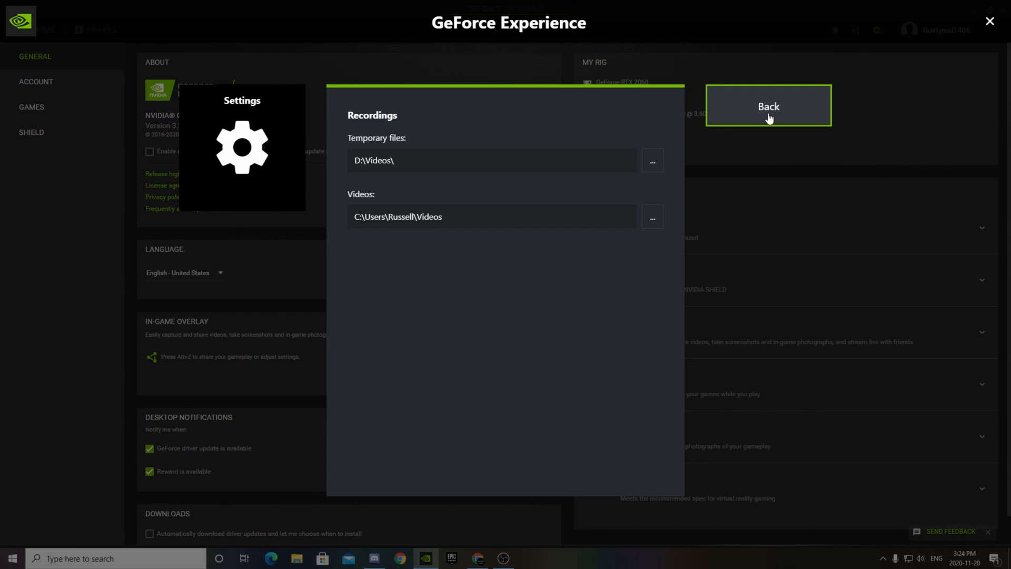
pyautogui.click(768, 105)
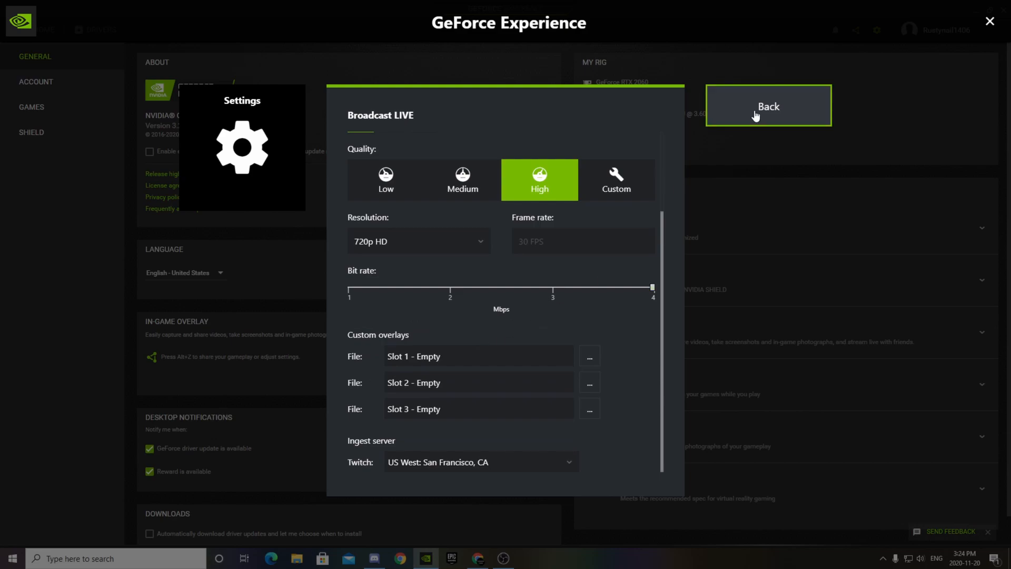
# Step: Open Highlights settings showing capture on, D:\replays\Fortnite temp folder and 100 GB maximum disk space
pyautogui.click(769, 106)
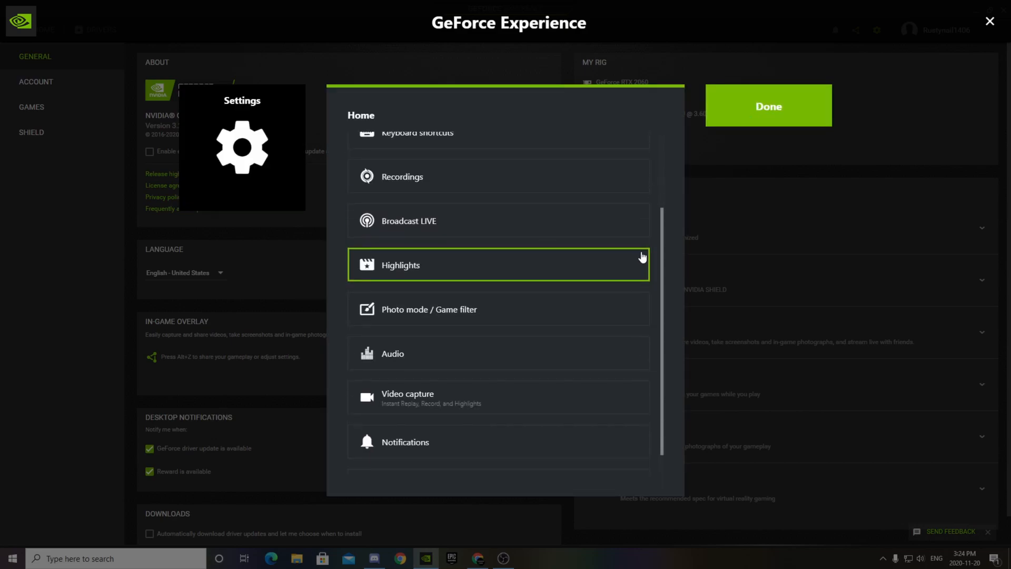
pyautogui.click(499, 265)
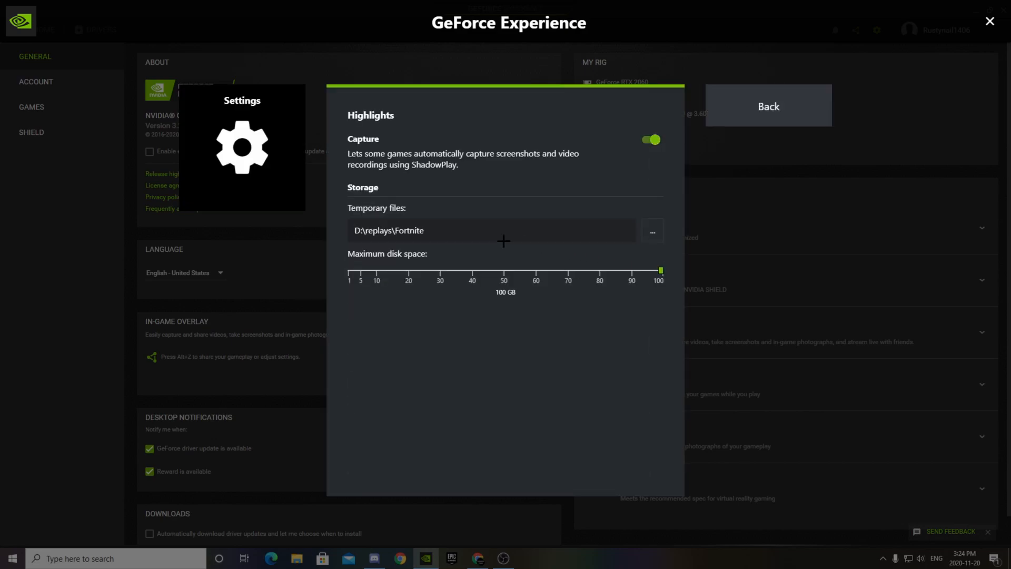
pyautogui.moveTo(551, 142)
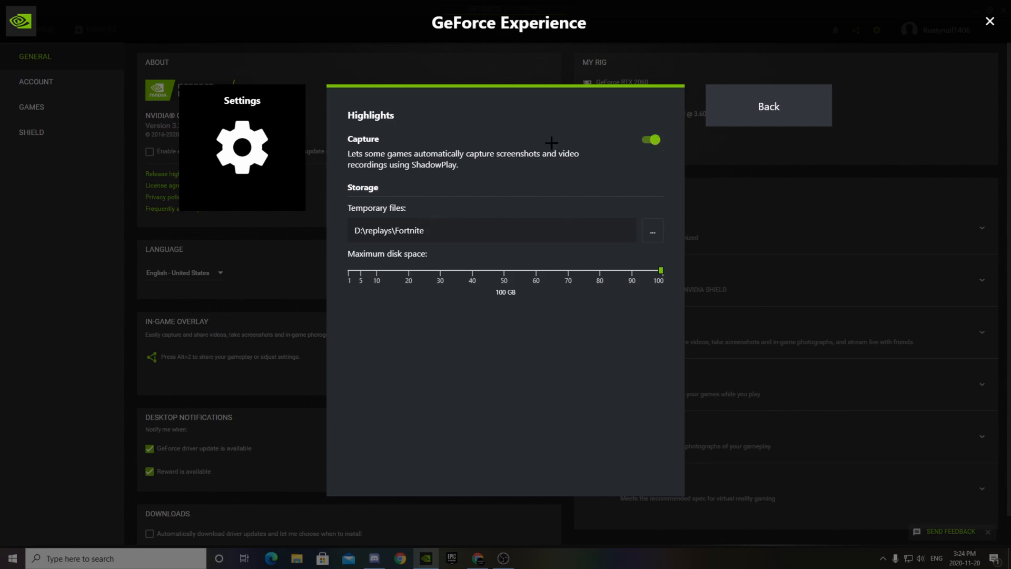
pyautogui.moveTo(501, 163)
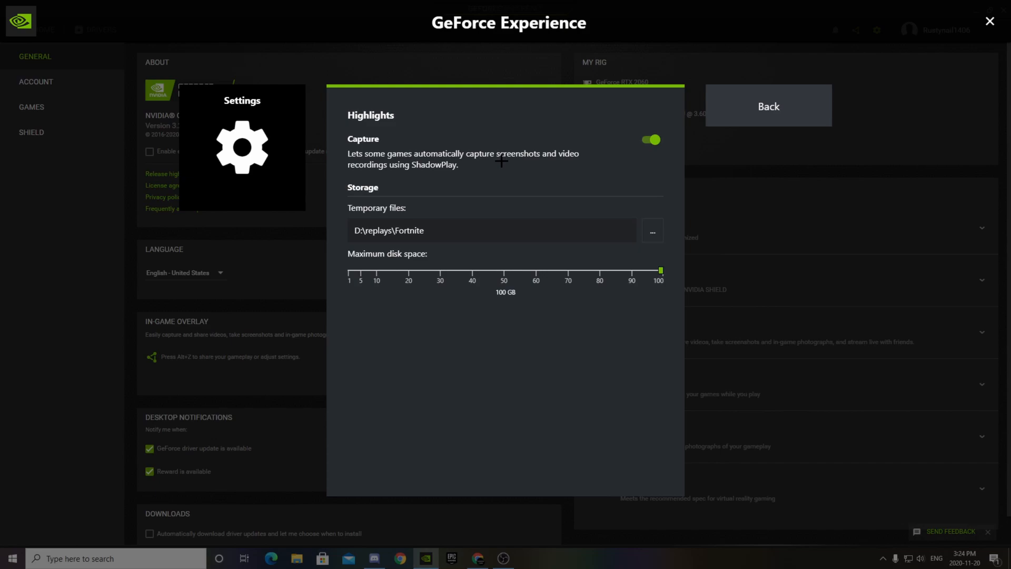
pyautogui.moveTo(493, 165)
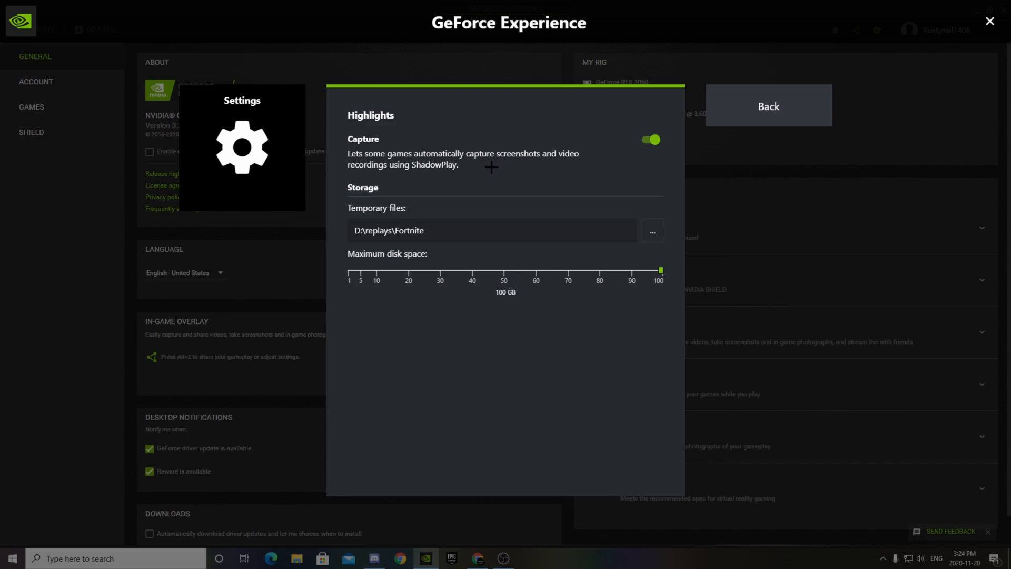
pyautogui.moveTo(500, 170)
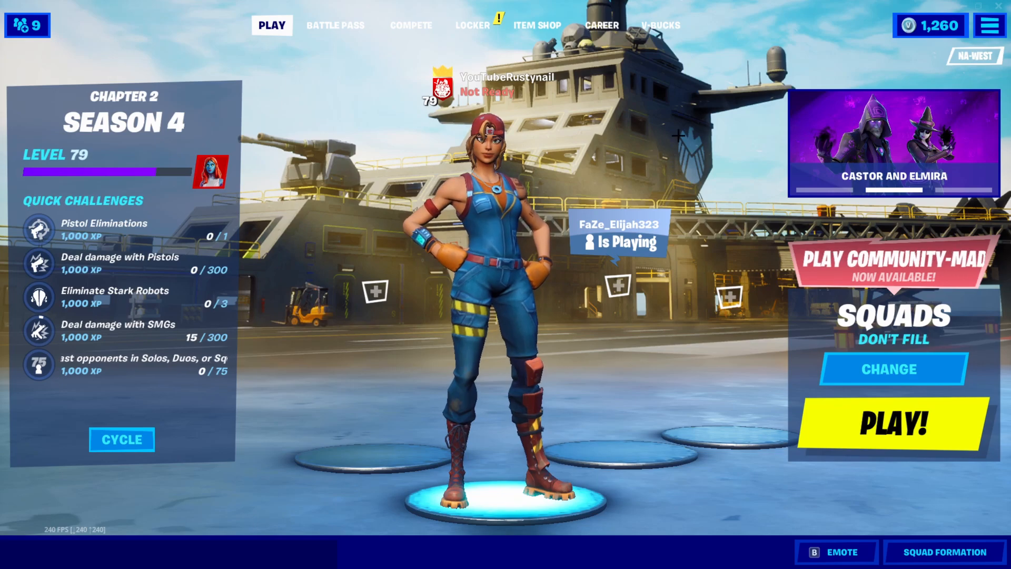
# Step: From Fortnite's overlay, set Highlights maximum disk space down to 5 GB and back to 100 GB
pyautogui.press('Alt+Z')
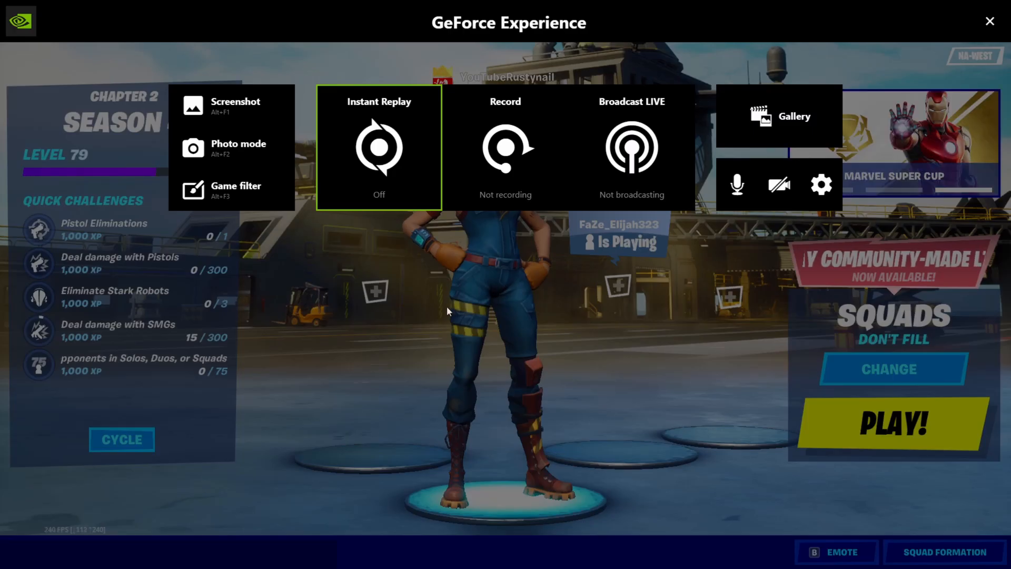
pyautogui.click(821, 184)
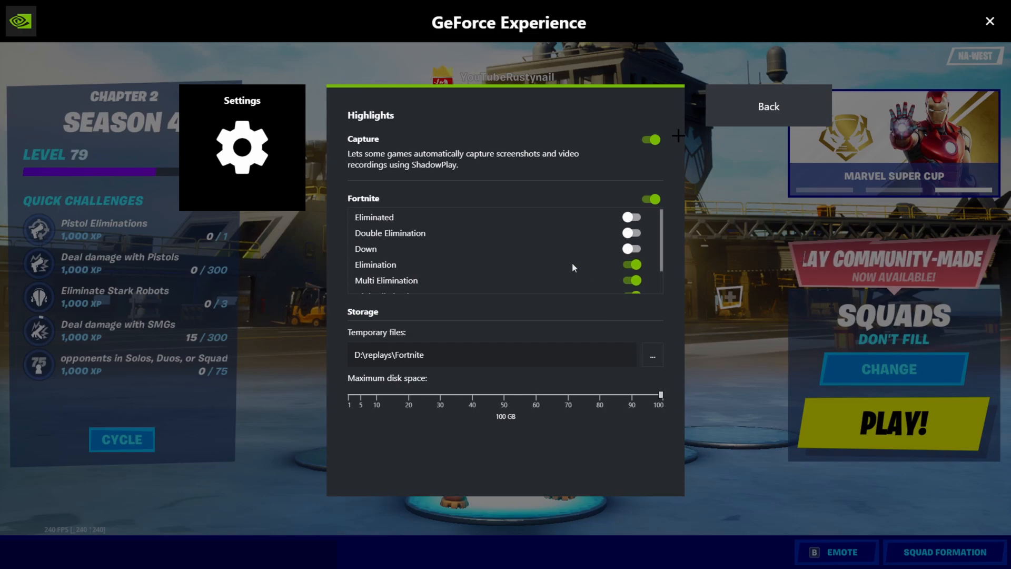
pyautogui.scroll(-3)
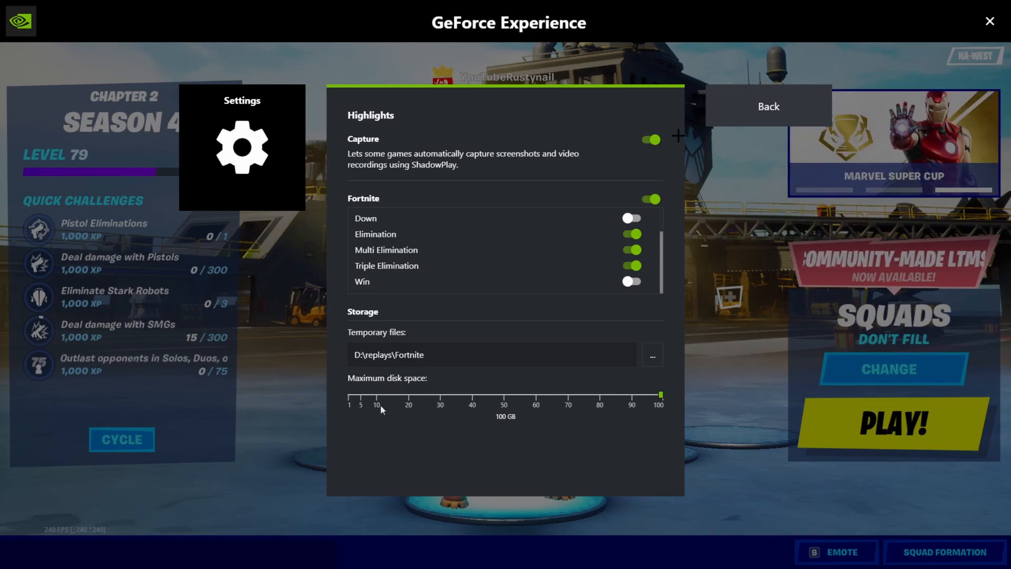
pyautogui.moveTo(660, 393); pyautogui.dragTo(348, 393)
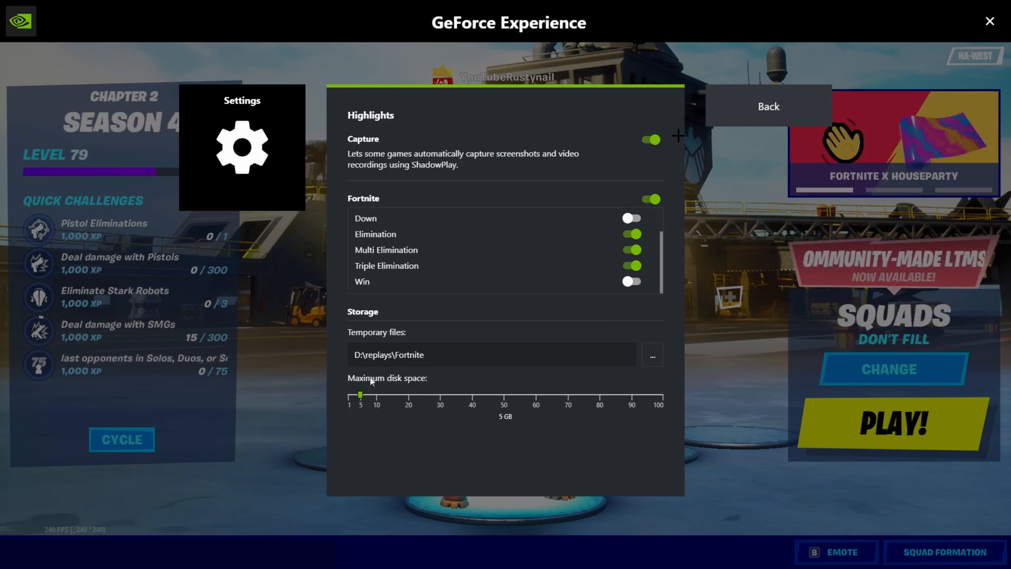
pyautogui.moveTo(306, 403)
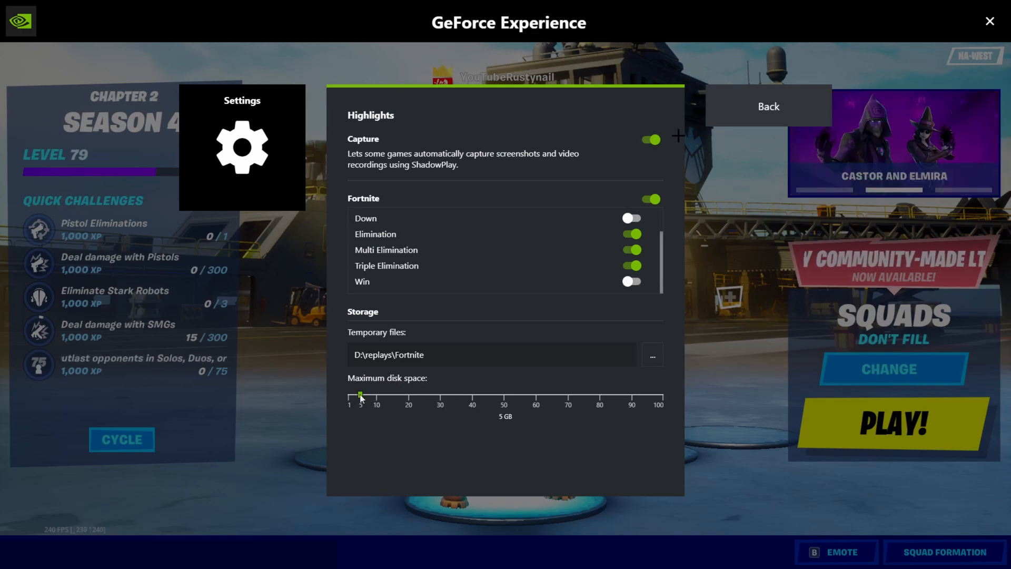
pyautogui.moveTo(360, 395); pyautogui.dragTo(659, 395)
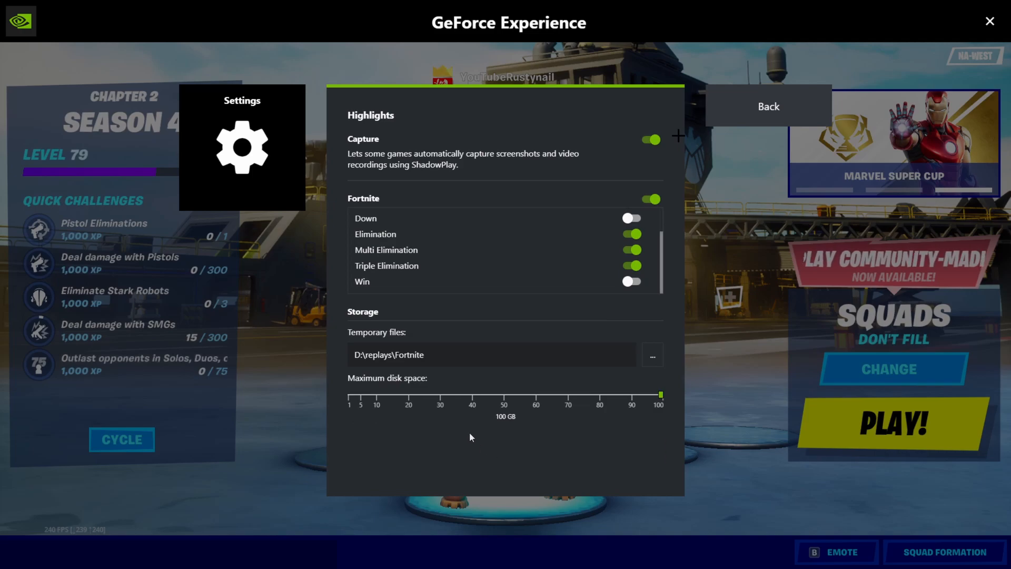
pyautogui.moveTo(601, 411)
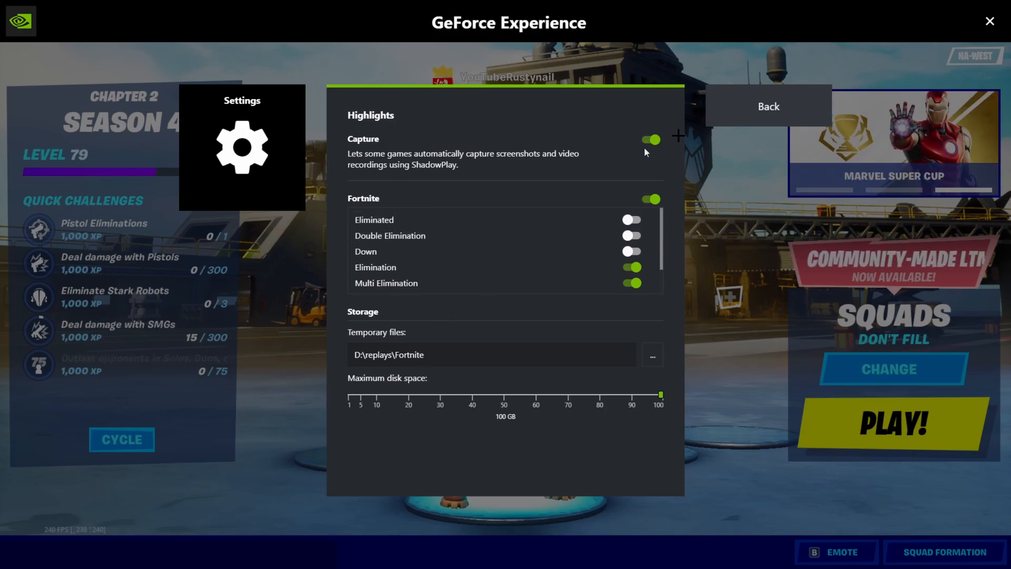
pyautogui.scroll(-3)
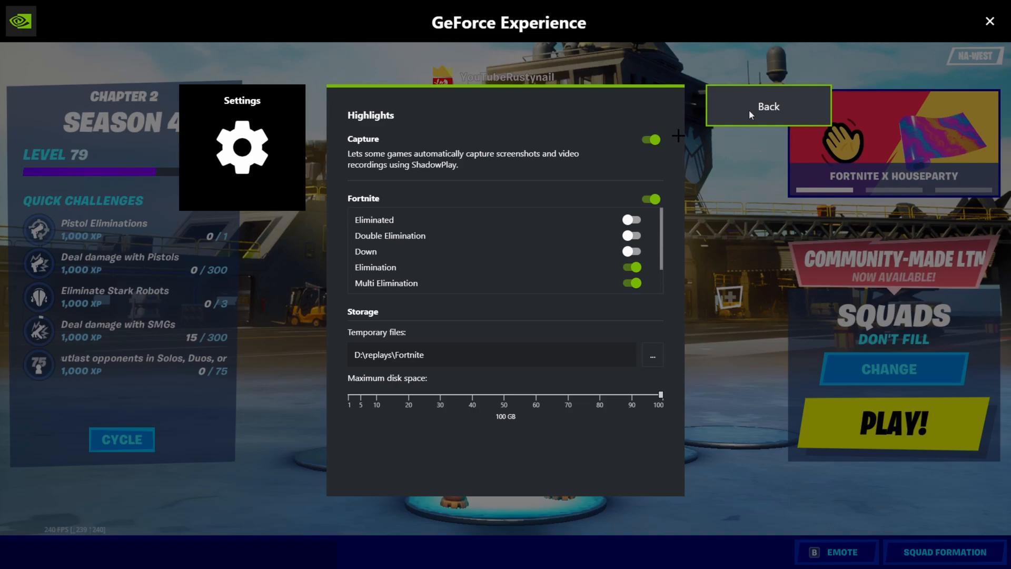
# Step: Switch the video capture quality to Custom
pyautogui.click(768, 105)
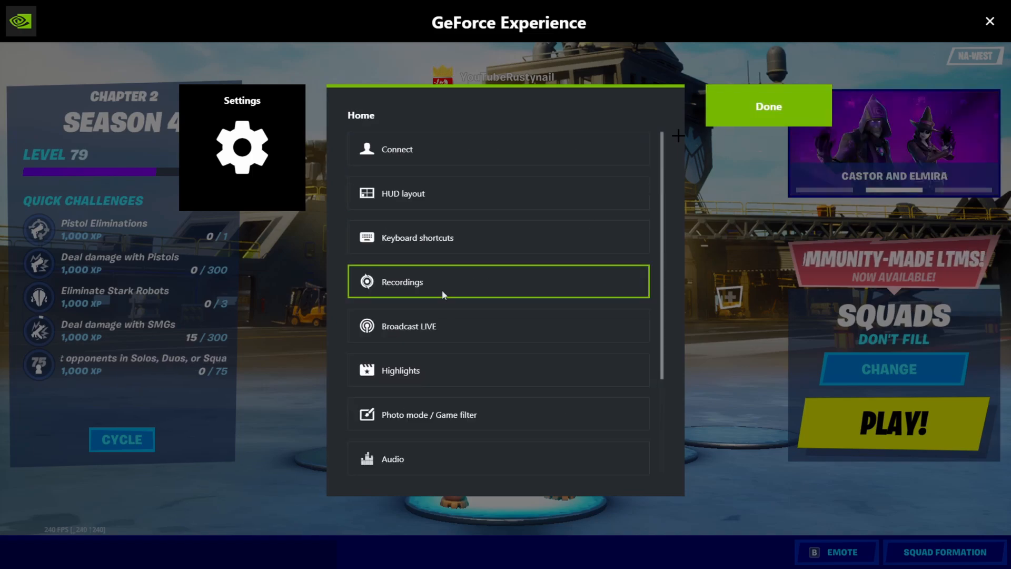
pyautogui.scroll(-3)
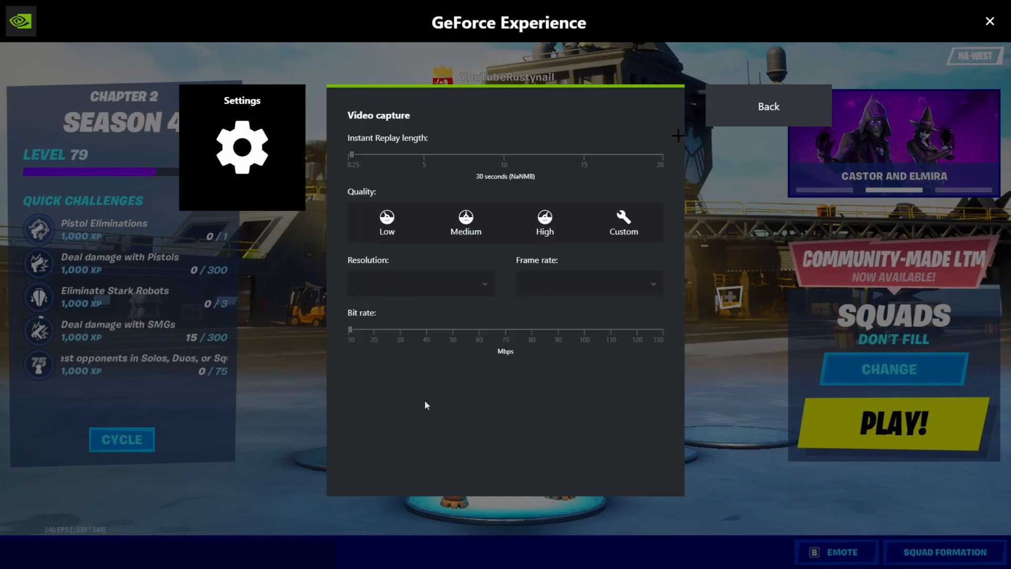
pyautogui.click(623, 223)
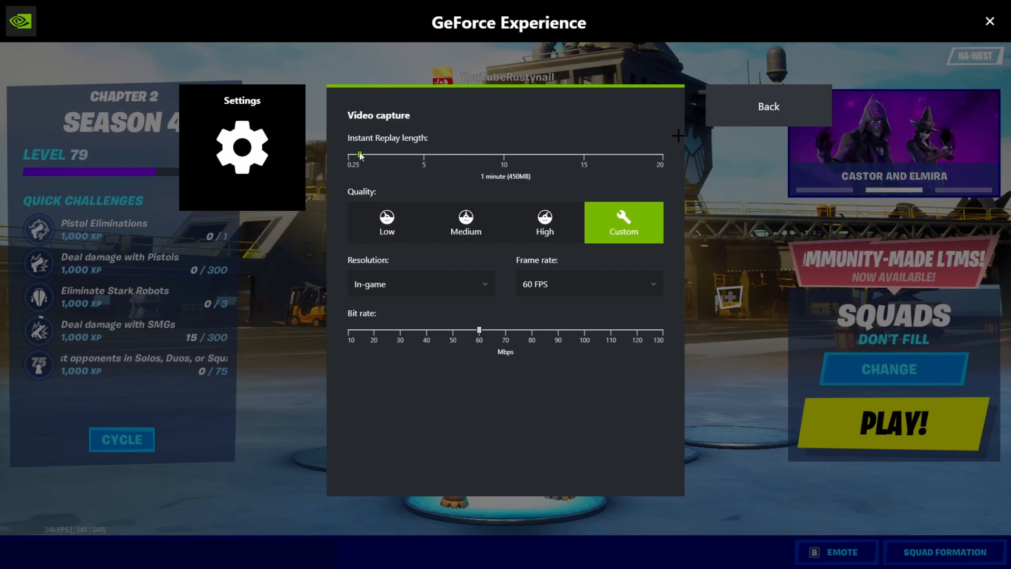
# Step: Adjust the Instant Replay length slider and settle it at 1 minute (450MB)
pyautogui.moveTo(358, 155); pyautogui.dragTo(350, 155)
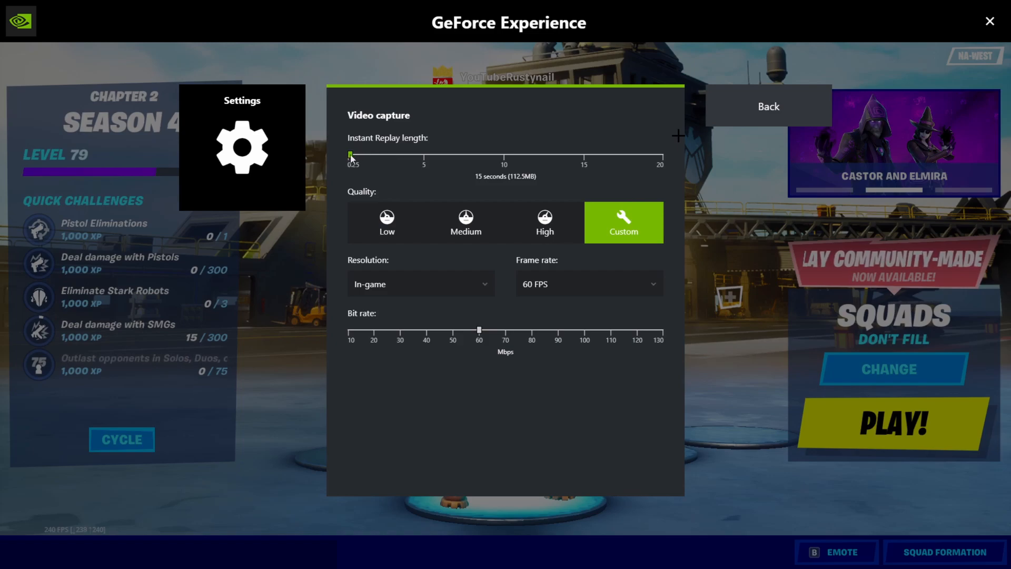
pyautogui.moveTo(351, 155); pyautogui.dragTo(660, 155)
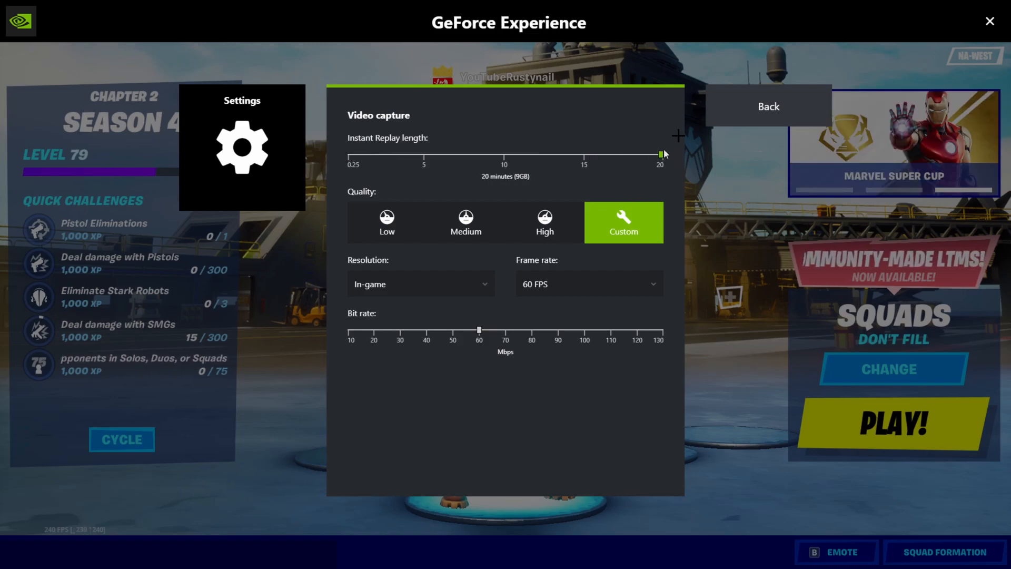
pyautogui.moveTo(659, 155); pyautogui.dragTo(350, 155)
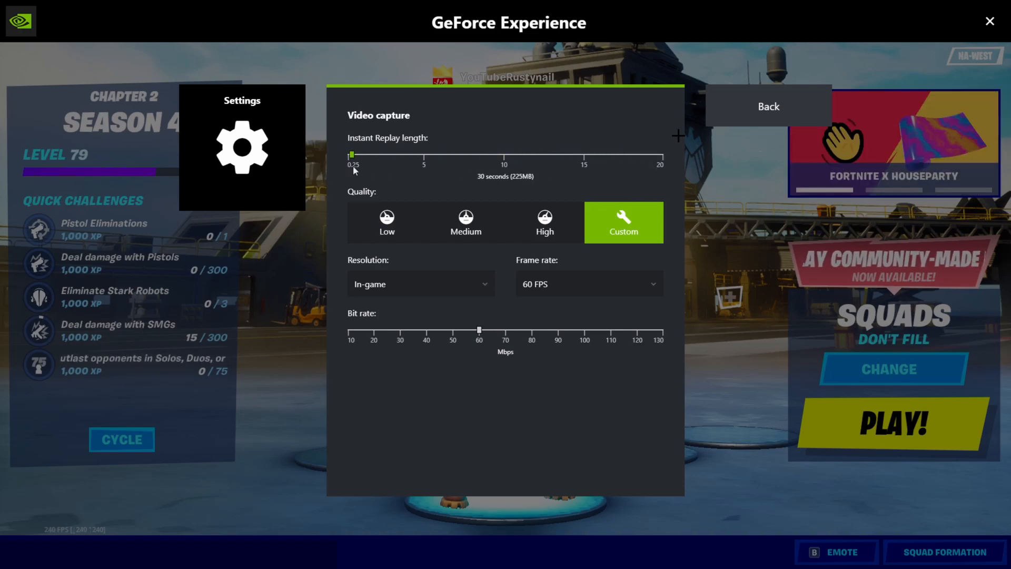
pyautogui.moveTo(350, 155); pyautogui.dragTo(359, 154)
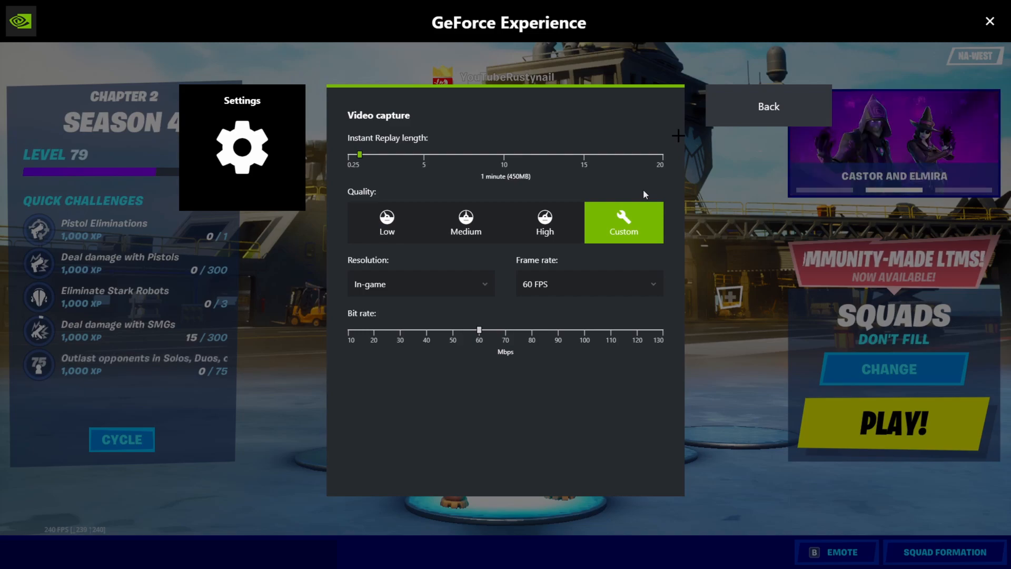
pyautogui.moveTo(359, 155); pyautogui.dragTo(356, 155)
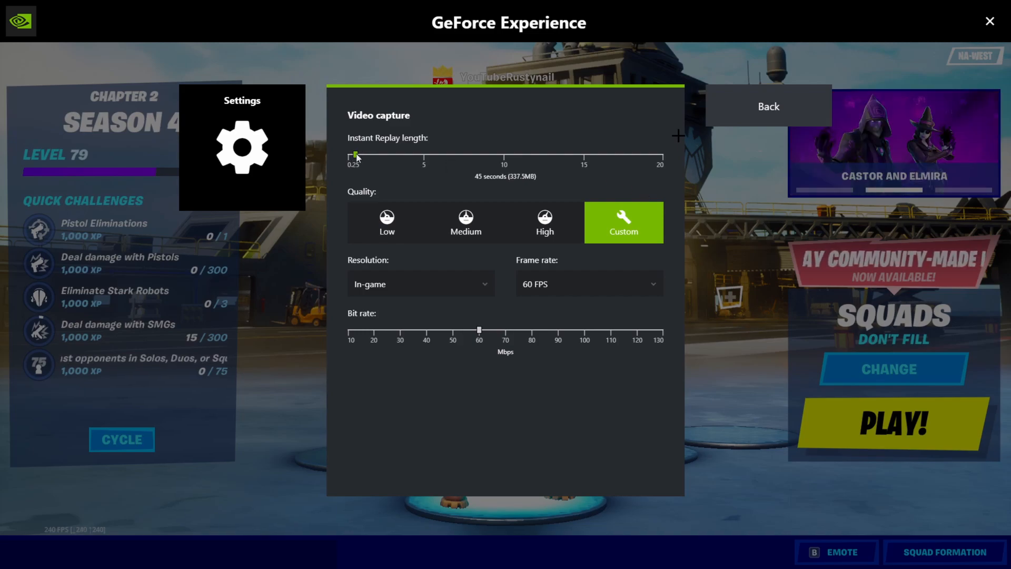
pyautogui.moveTo(355, 156); pyautogui.dragTo(361, 156)
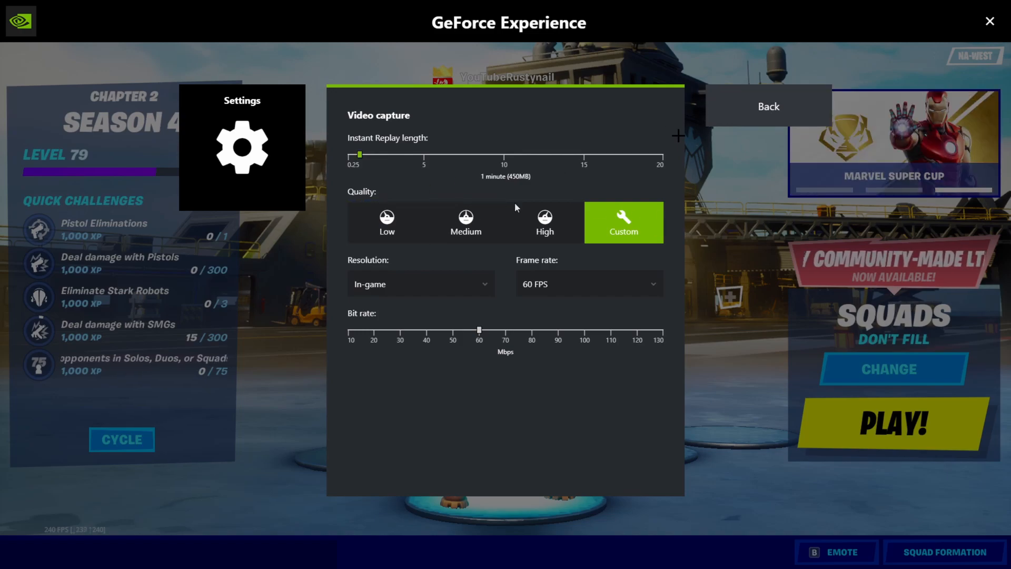
pyautogui.moveTo(760, 106)
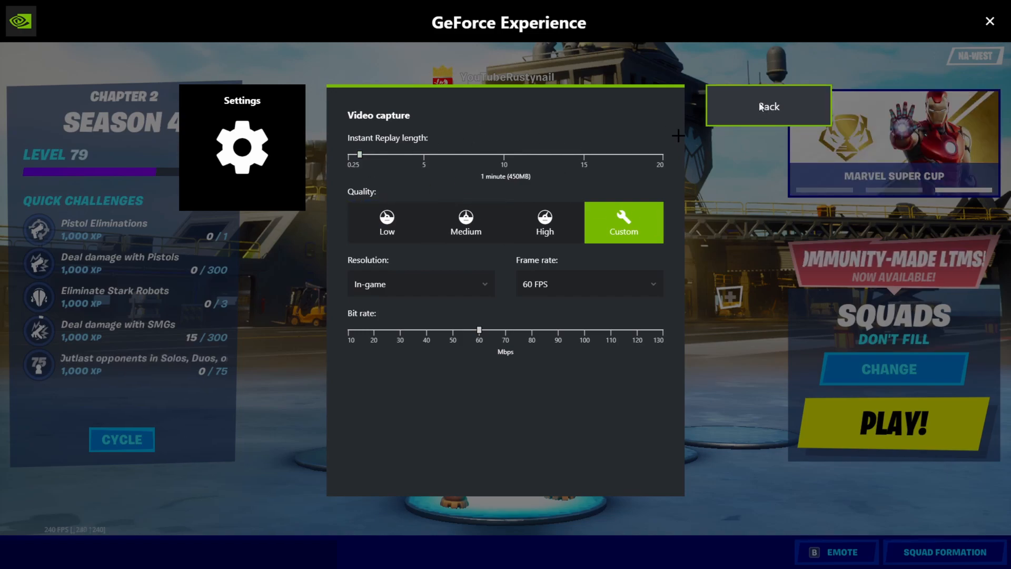
# Step: Review the Audio settings: system sounds 100%, microphone near 95%, single audio track
pyautogui.click(768, 106)
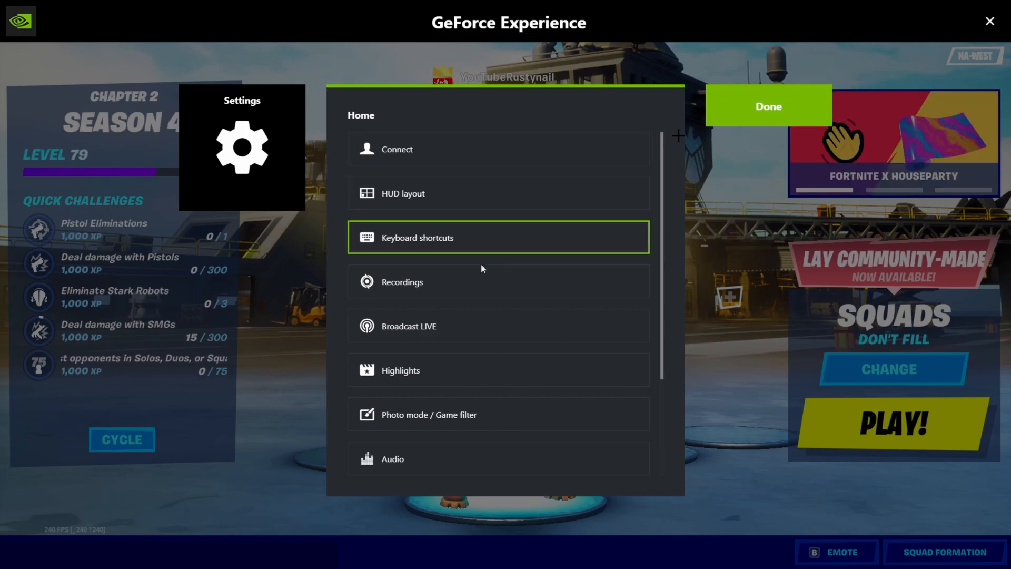
pyautogui.click(393, 459)
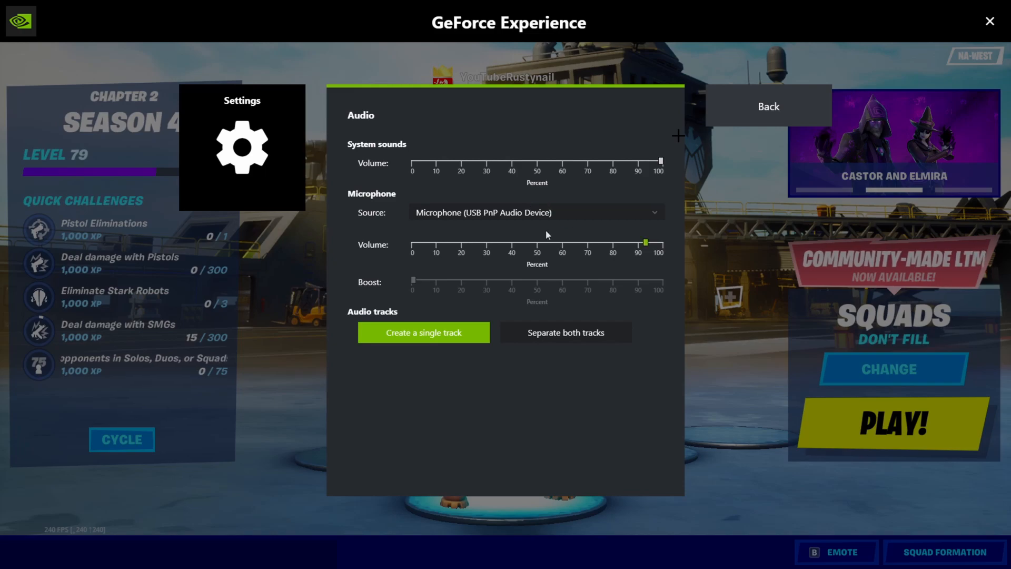
pyautogui.moveTo(449, 306)
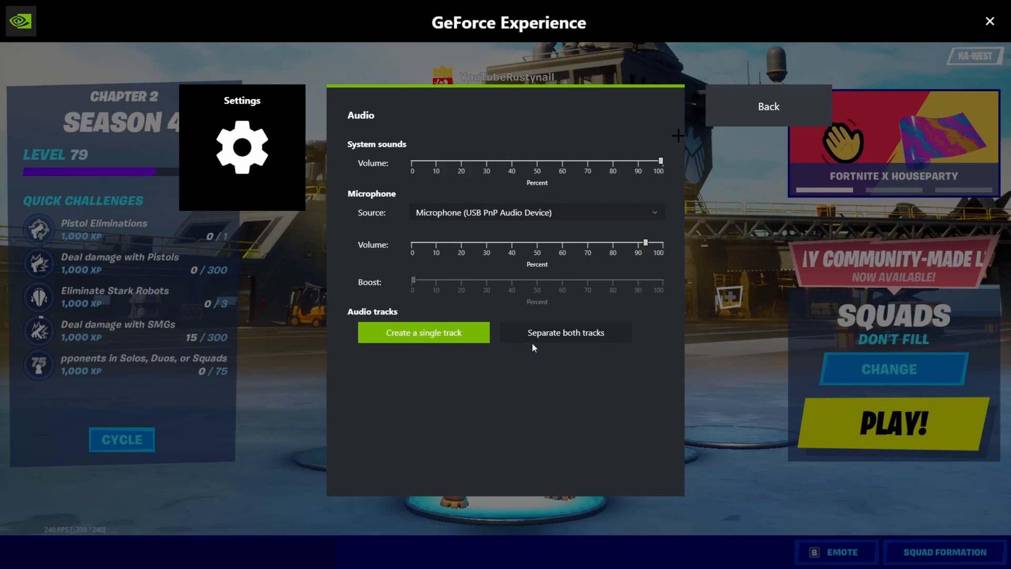
pyautogui.click(769, 106)
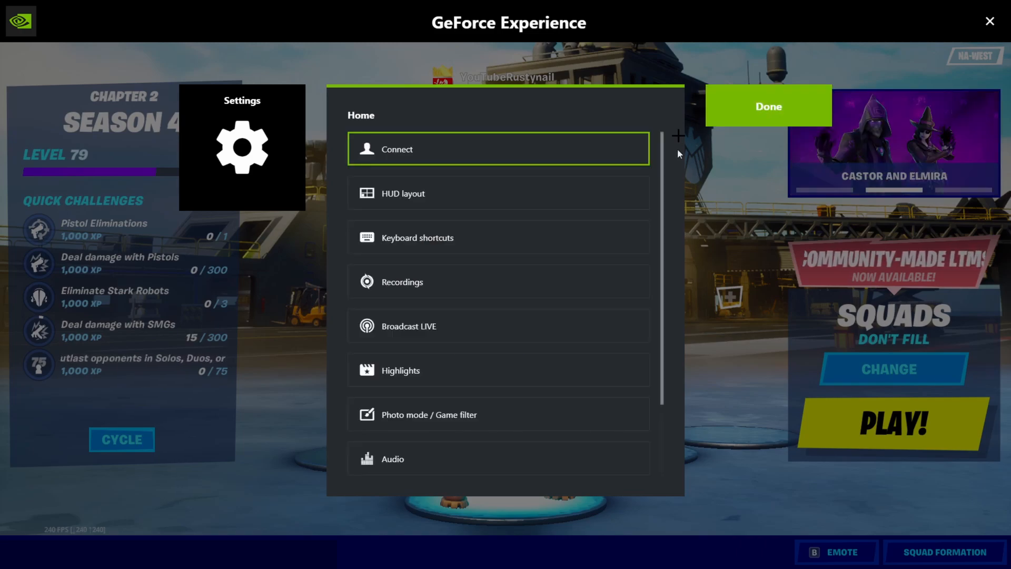
pyautogui.moveTo(475, 245)
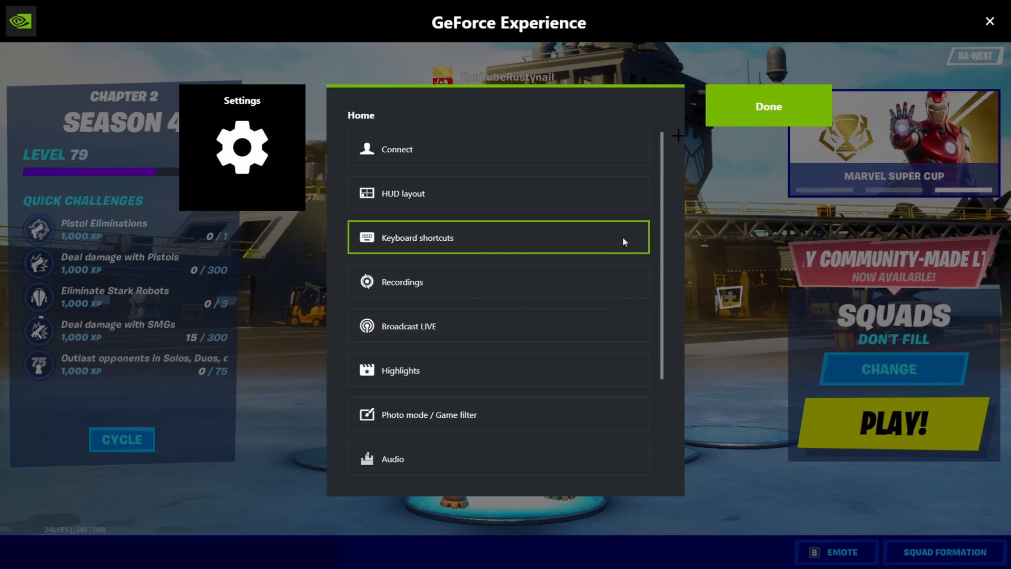
pyautogui.click(499, 237)
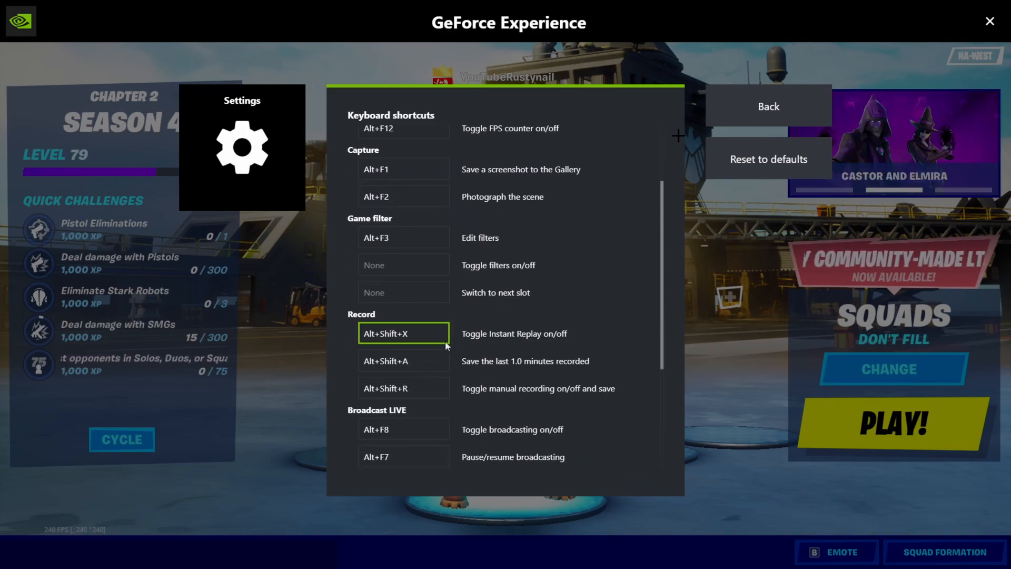
pyautogui.click(403, 360)
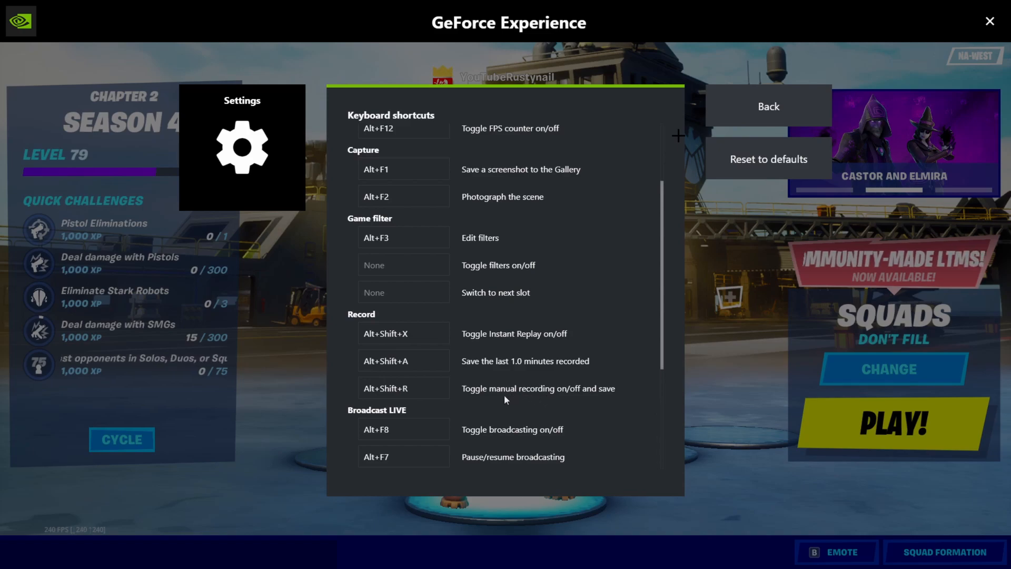
pyautogui.scroll(-3)
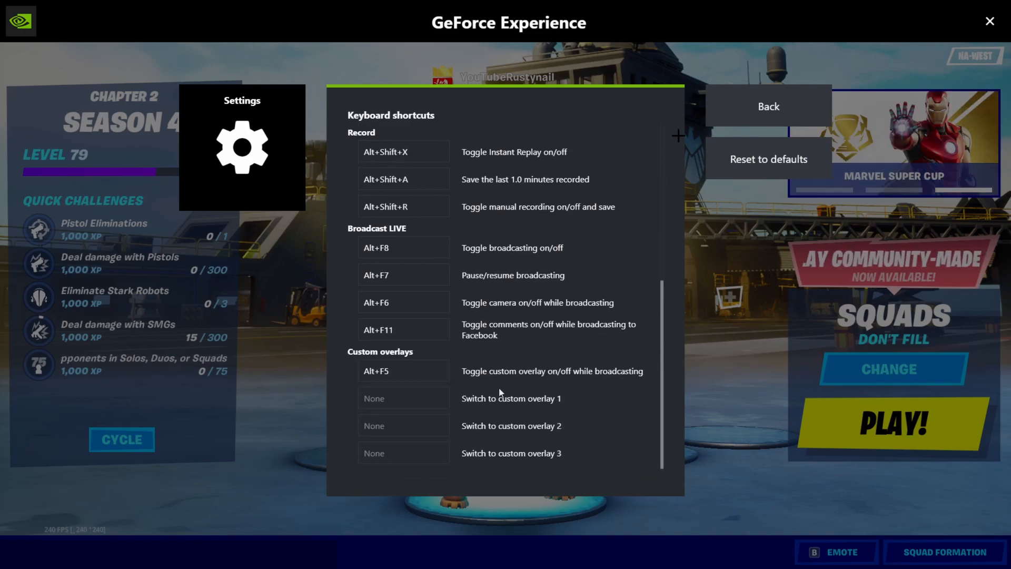
pyautogui.click(769, 106)
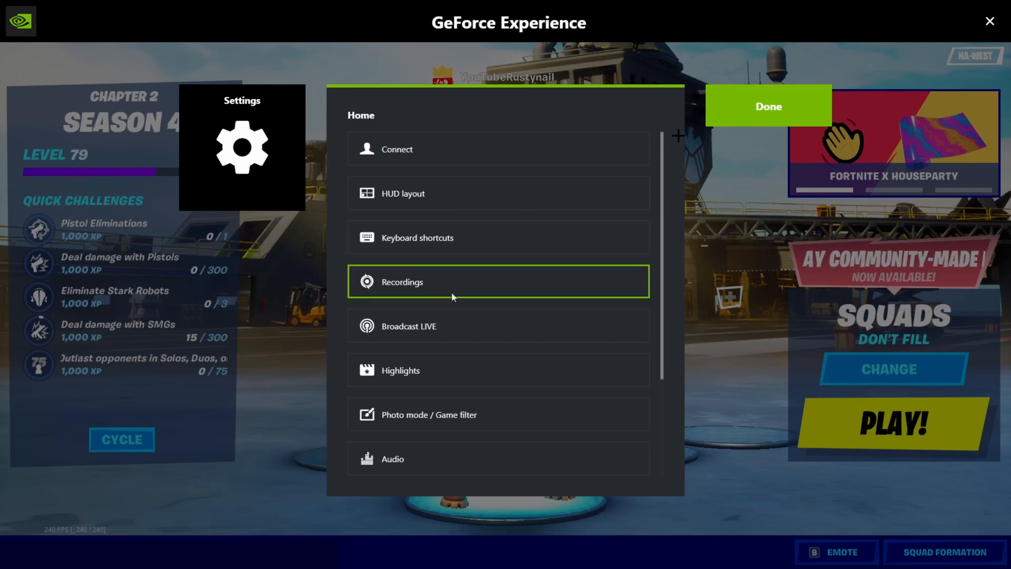
# Step: Turn Instant Replay on from its tile, check its capture settings, and reopen its menu offering Save
pyautogui.scroll(-3)
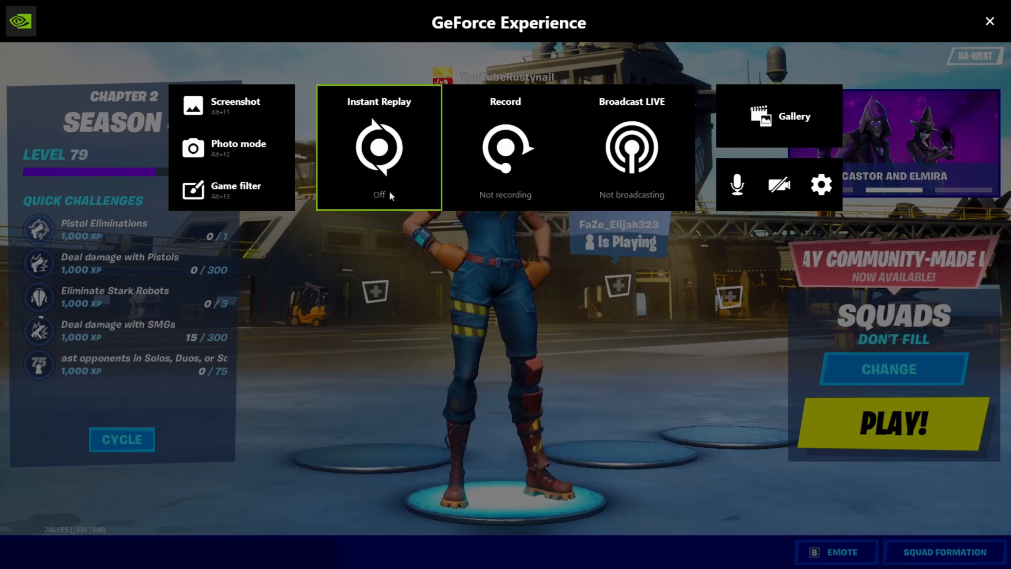
pyautogui.click(379, 152)
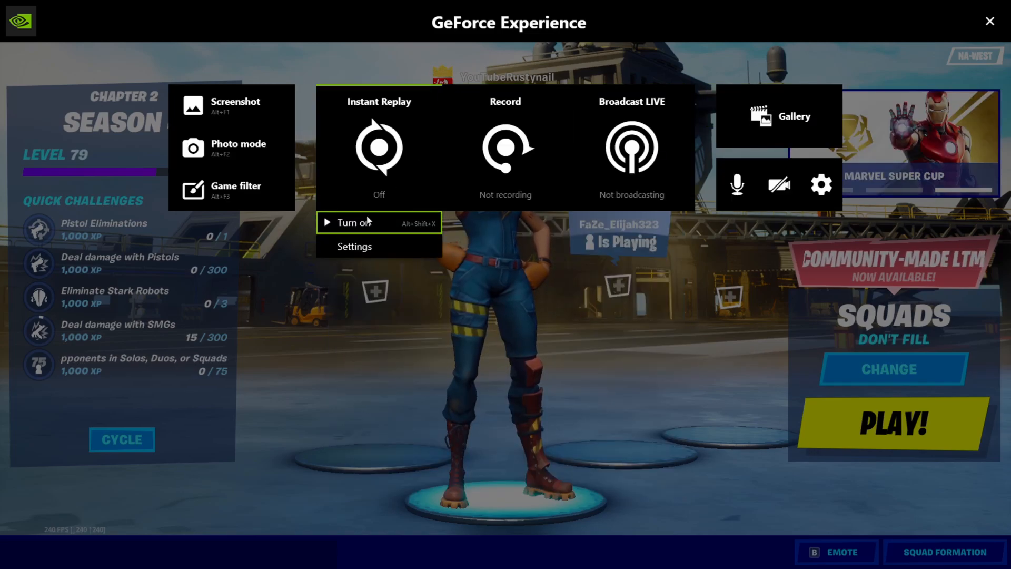
pyautogui.click(354, 222)
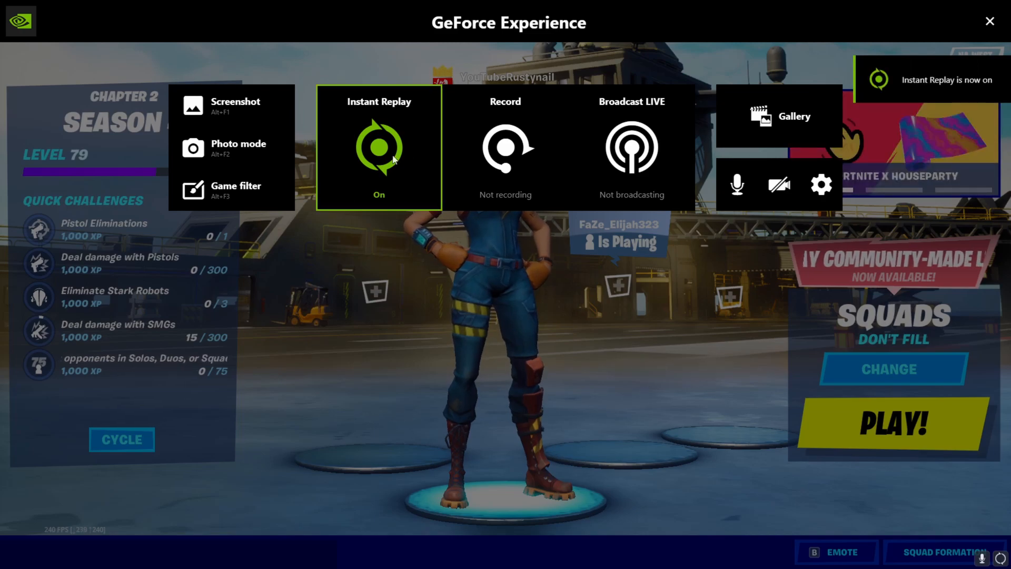
pyautogui.click(821, 184)
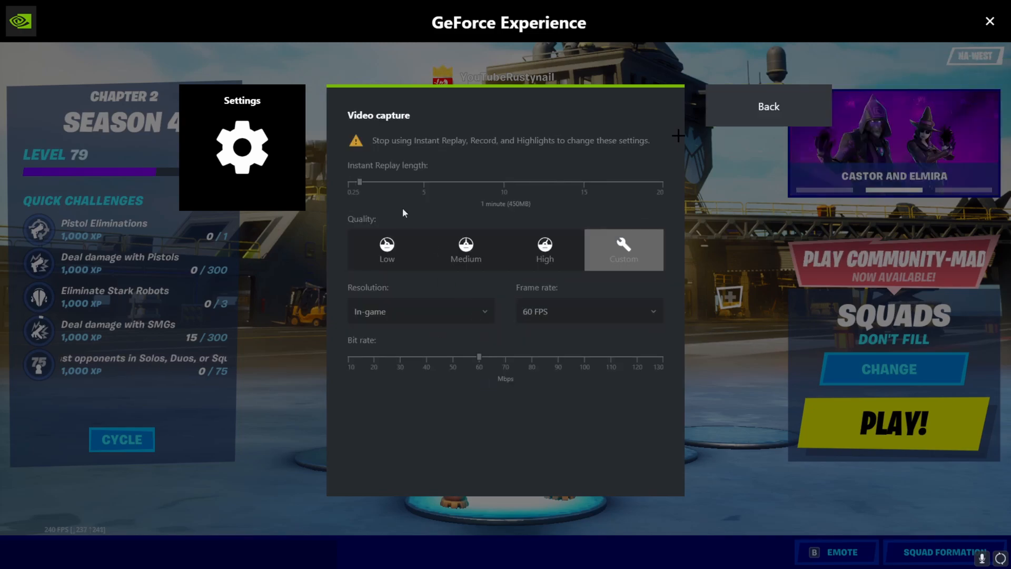
pyautogui.click(769, 106)
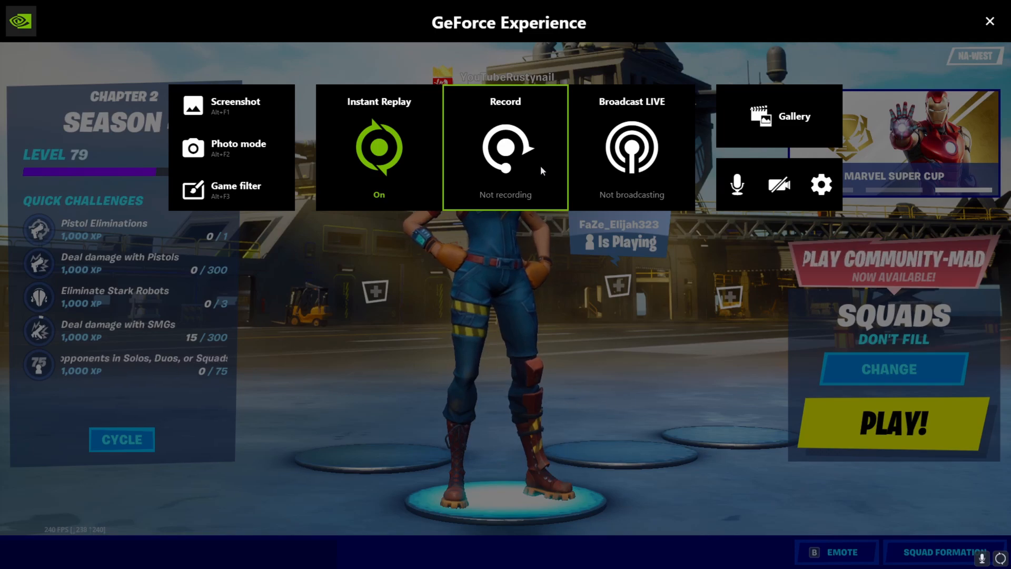
pyautogui.moveTo(428, 190)
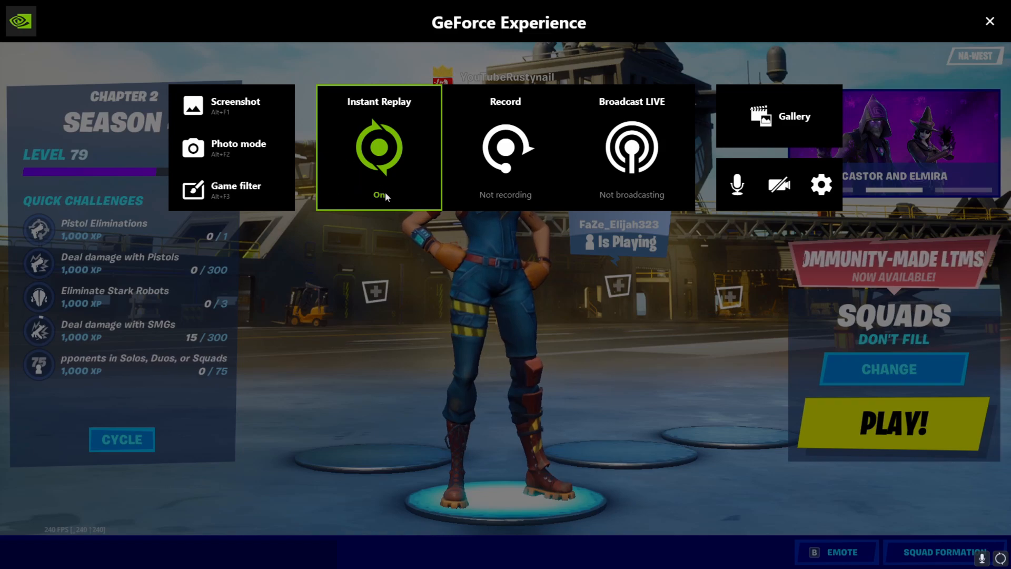
pyautogui.click(378, 152)
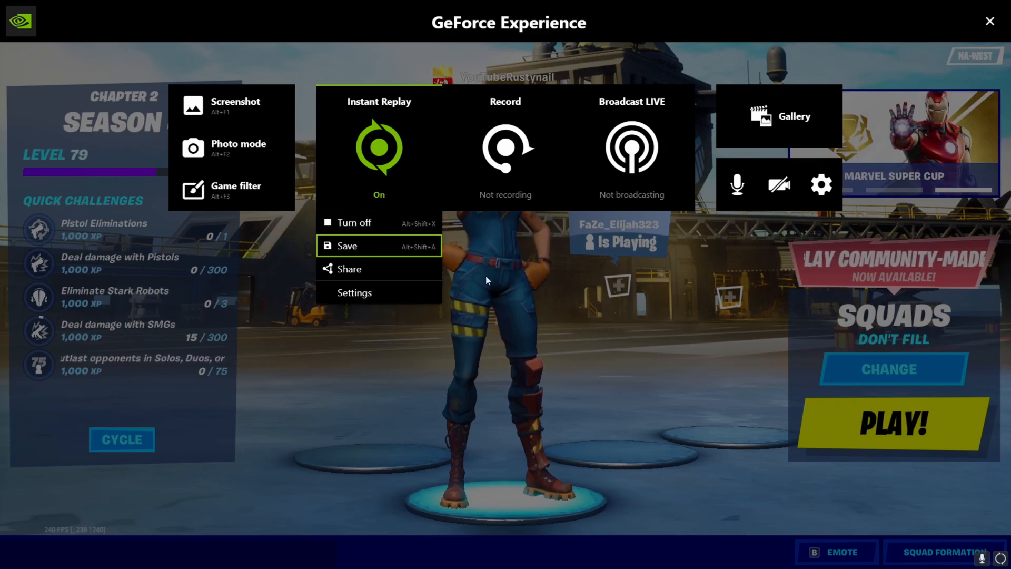